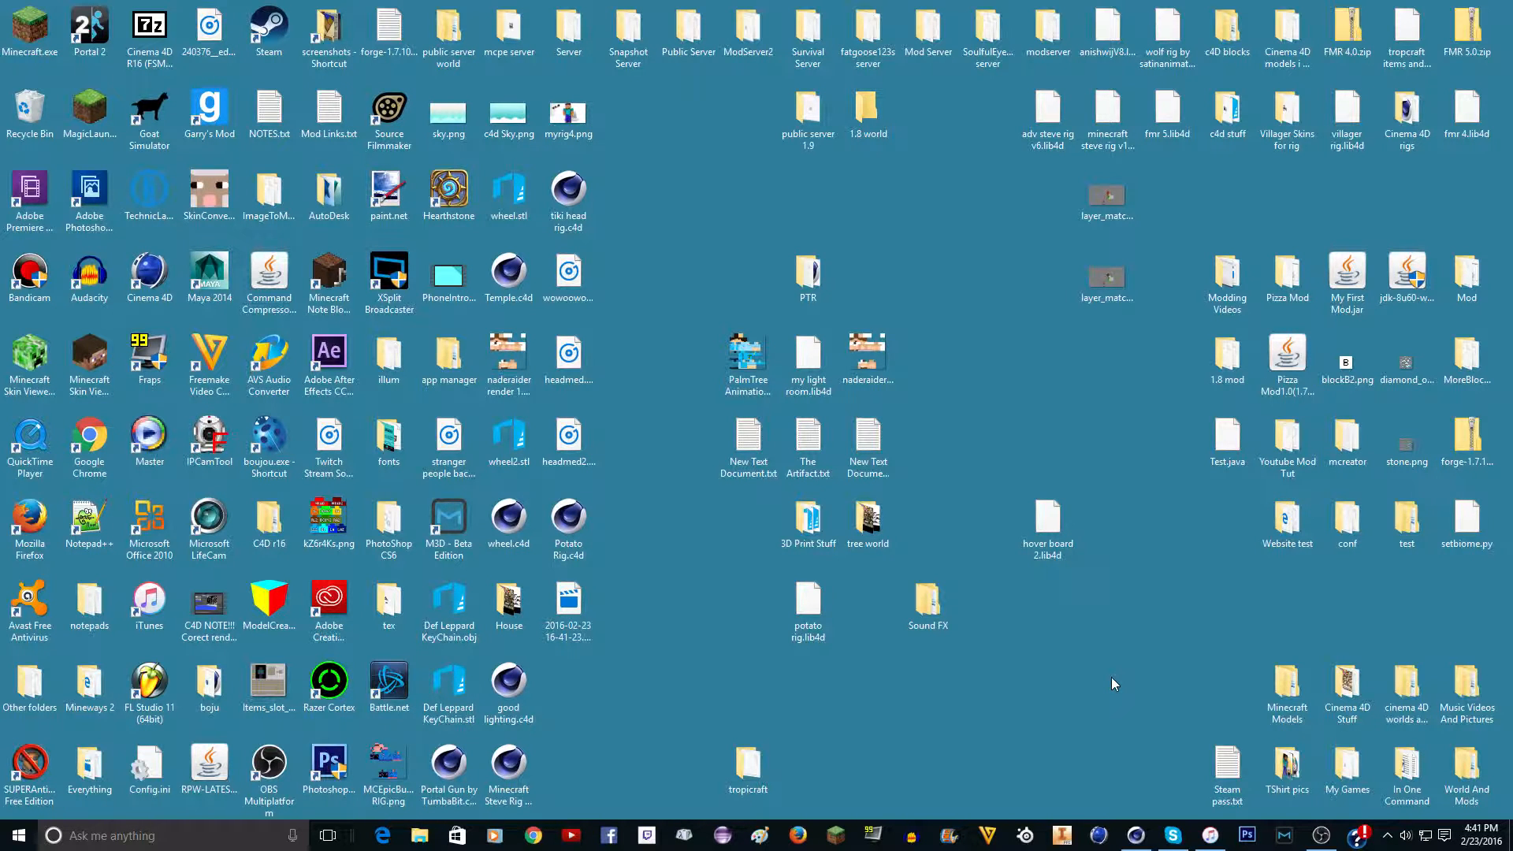
{"action": "mouse_move", "coordinate": [807, 608]}
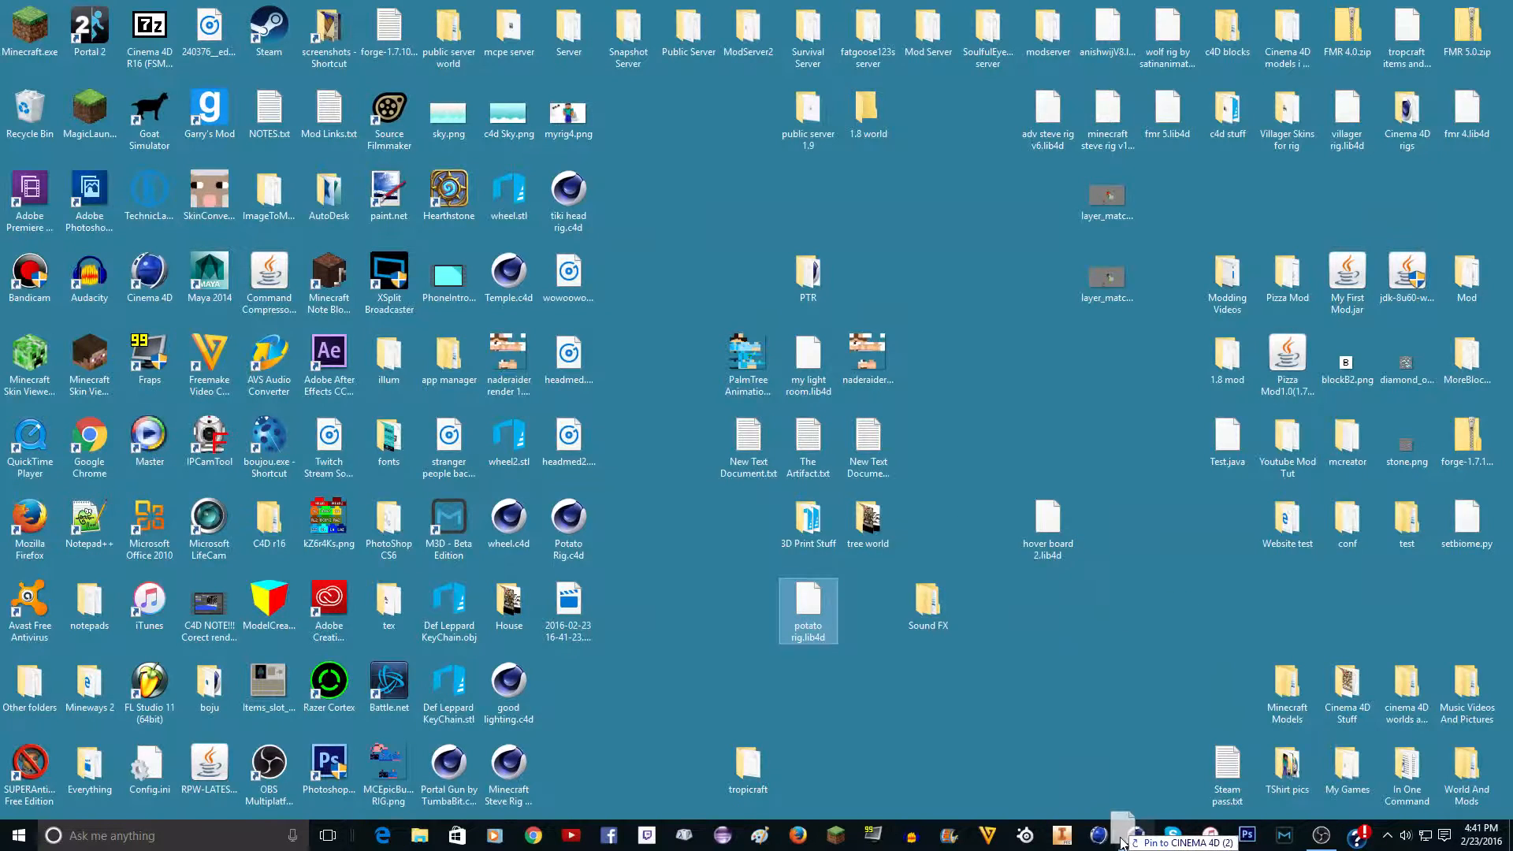
Switch to the running Cinema 4D window with the Potato Rig loaded
{"action": "left_click", "coordinate": [1168, 835]}
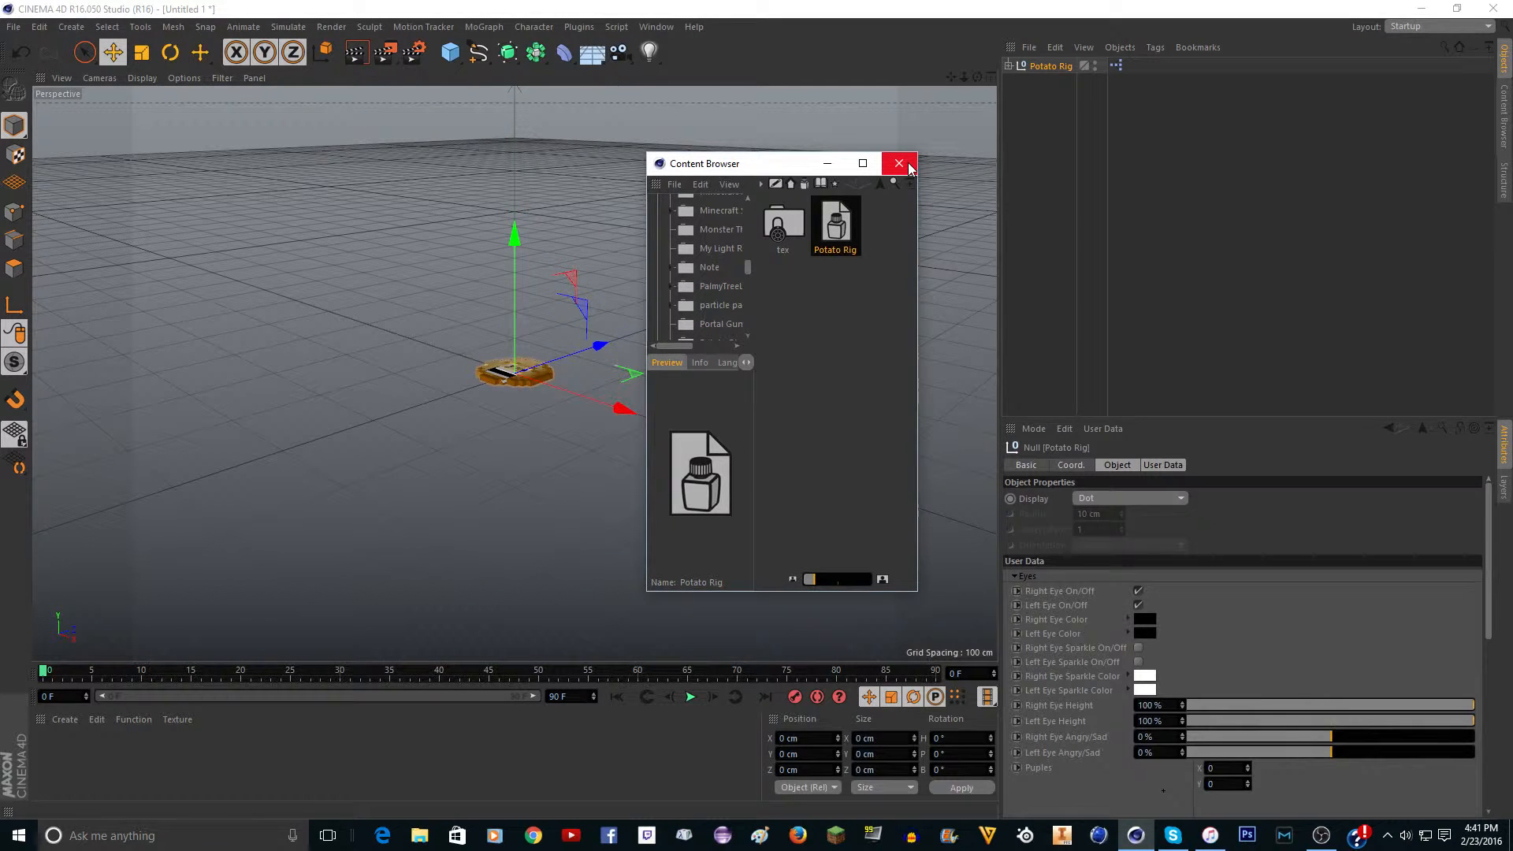
{"action": "mouse_move", "coordinate": [898, 162]}
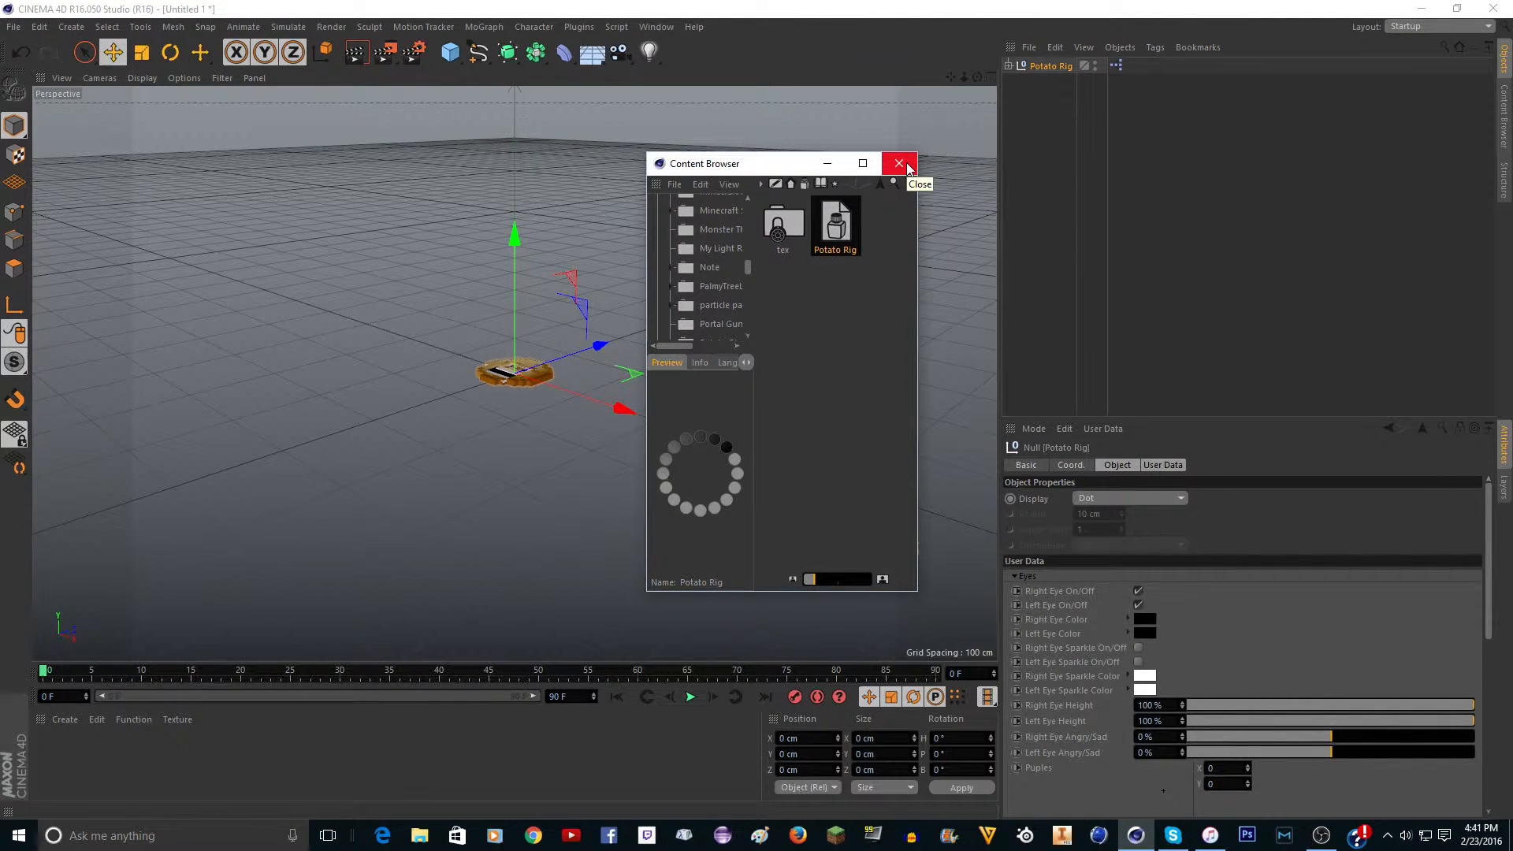
Close the Content Browser, toggle both eyes in User Data and confirm the red eye colour
{"action": "left_click", "coordinate": [898, 163]}
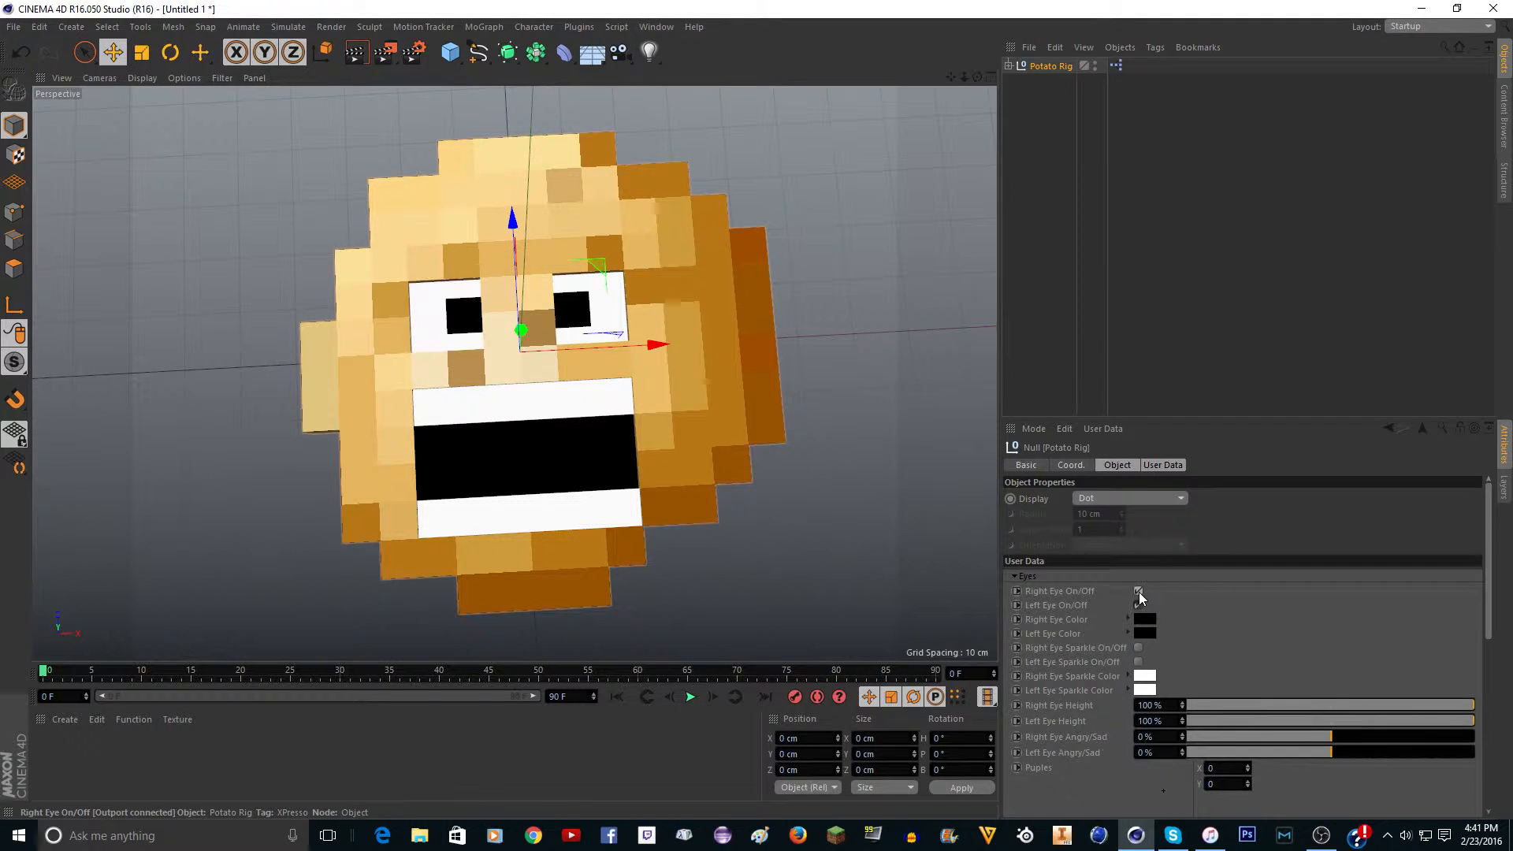
{"action": "left_click", "coordinate": [1138, 605]}
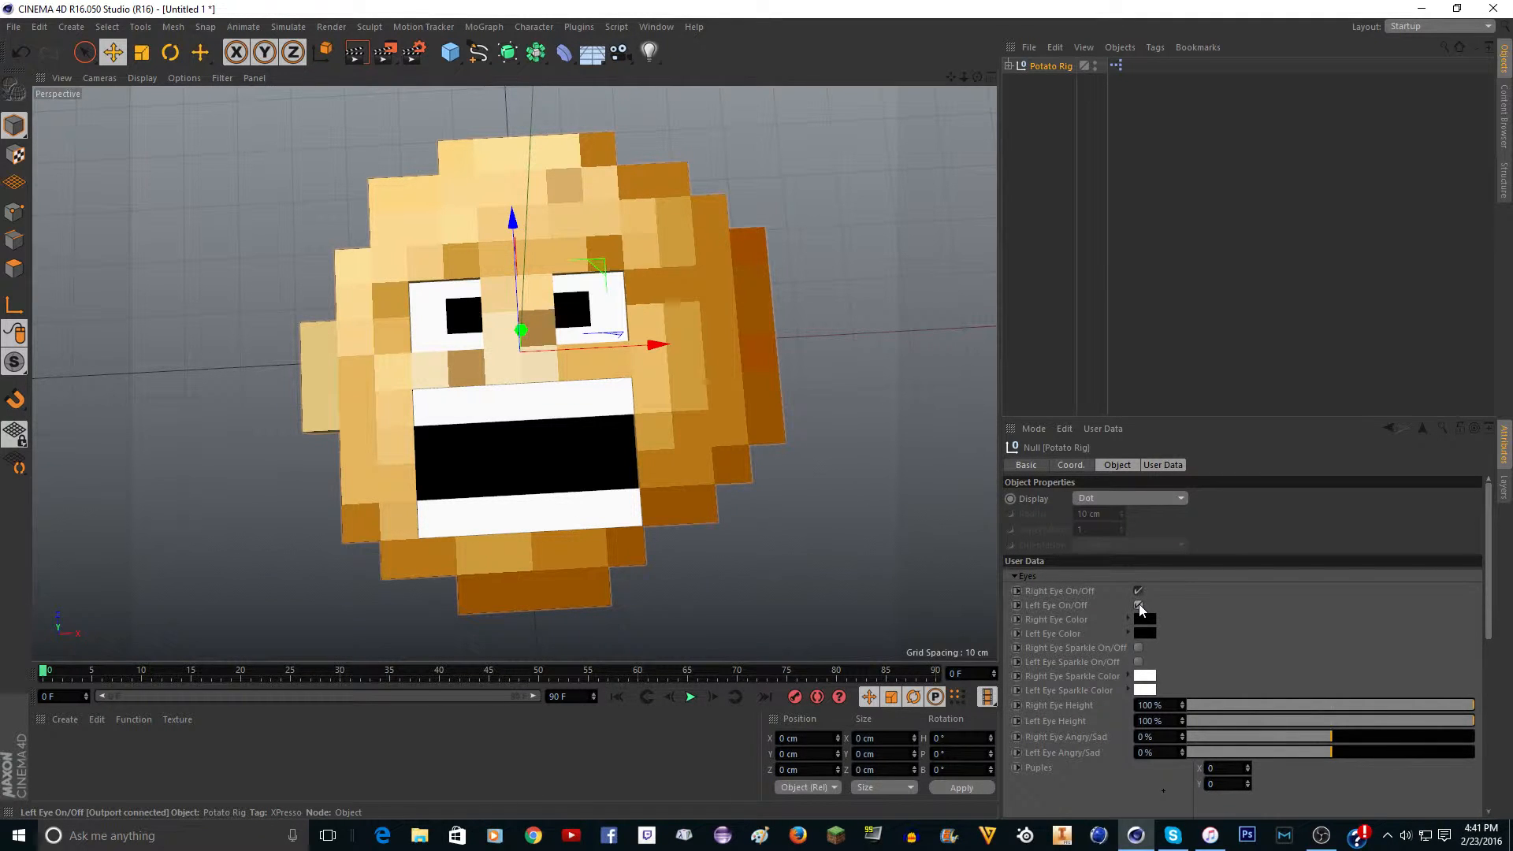
{"action": "left_click", "coordinate": [1145, 634]}
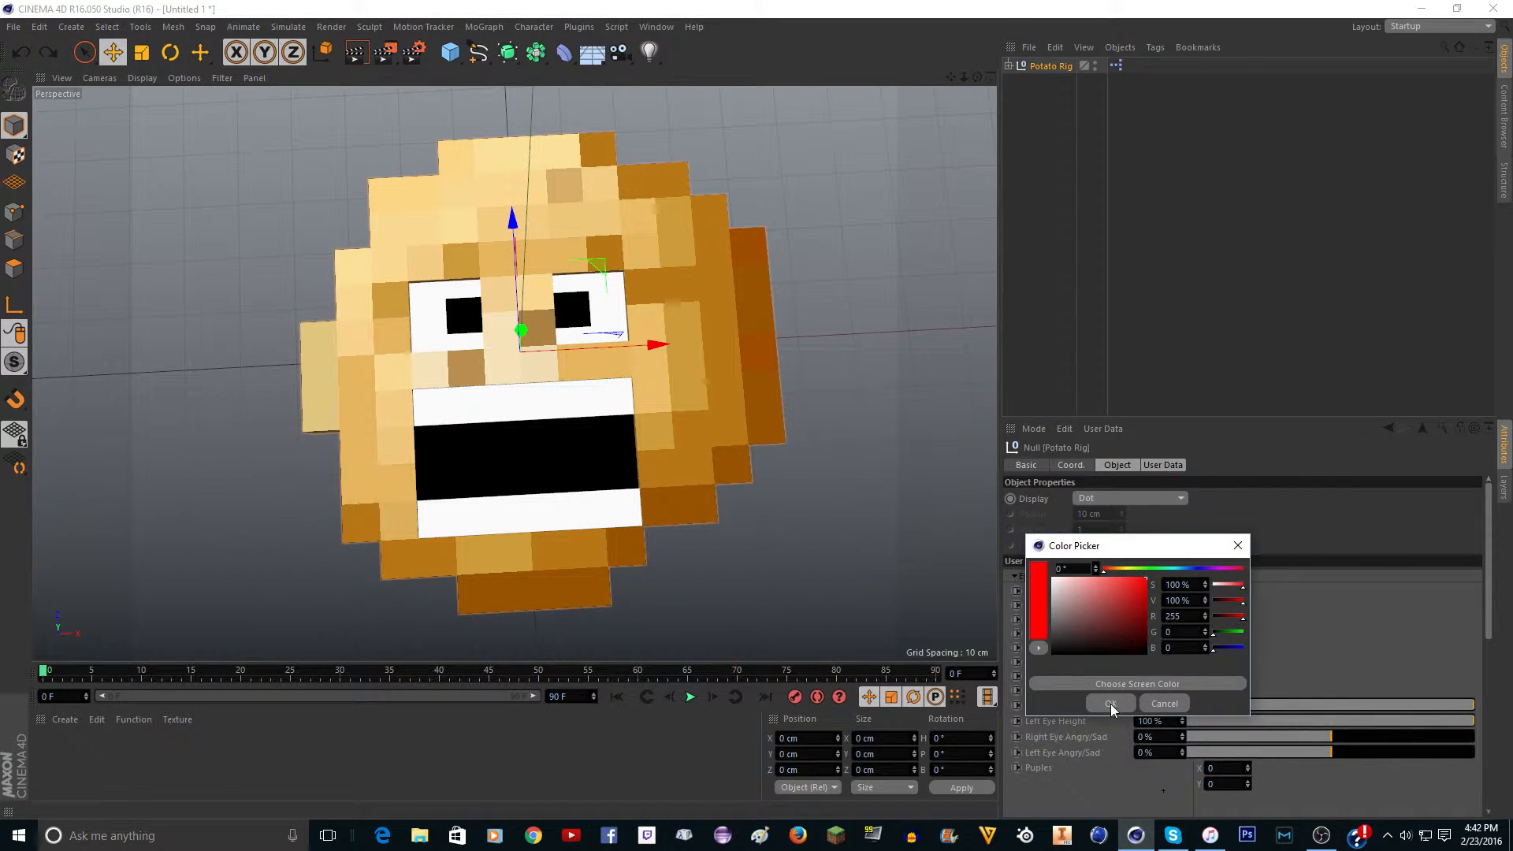
{"action": "left_click", "coordinate": [1110, 703]}
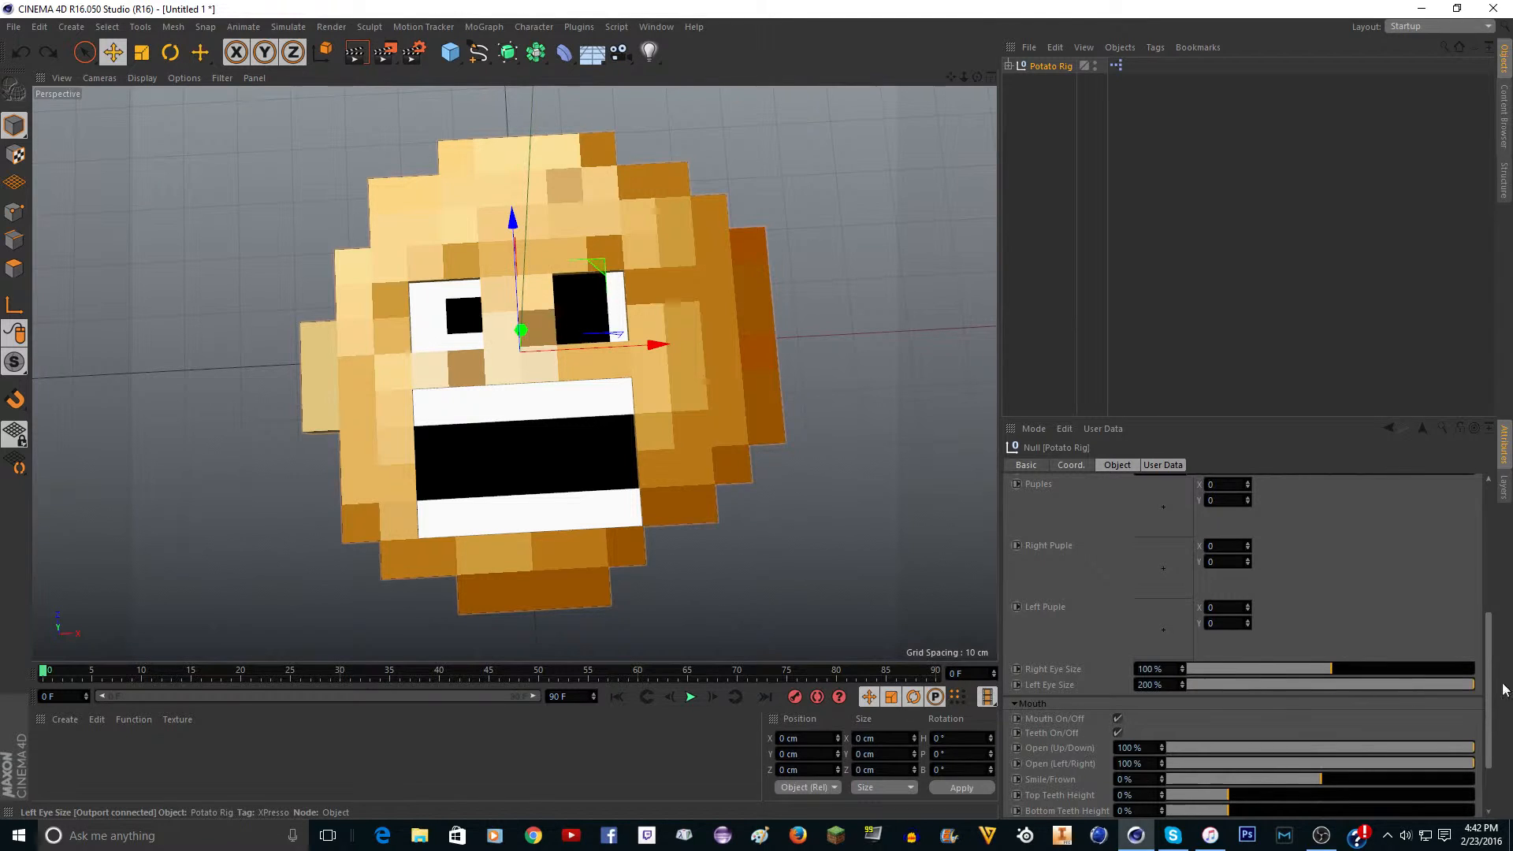
Reset Left Eye Size, toggle Teeth and Mouth, and test the mouth closed then fully open
{"action": "left_click_drag", "start_coordinate": [1332, 684], "coordinate": [1185, 684]}
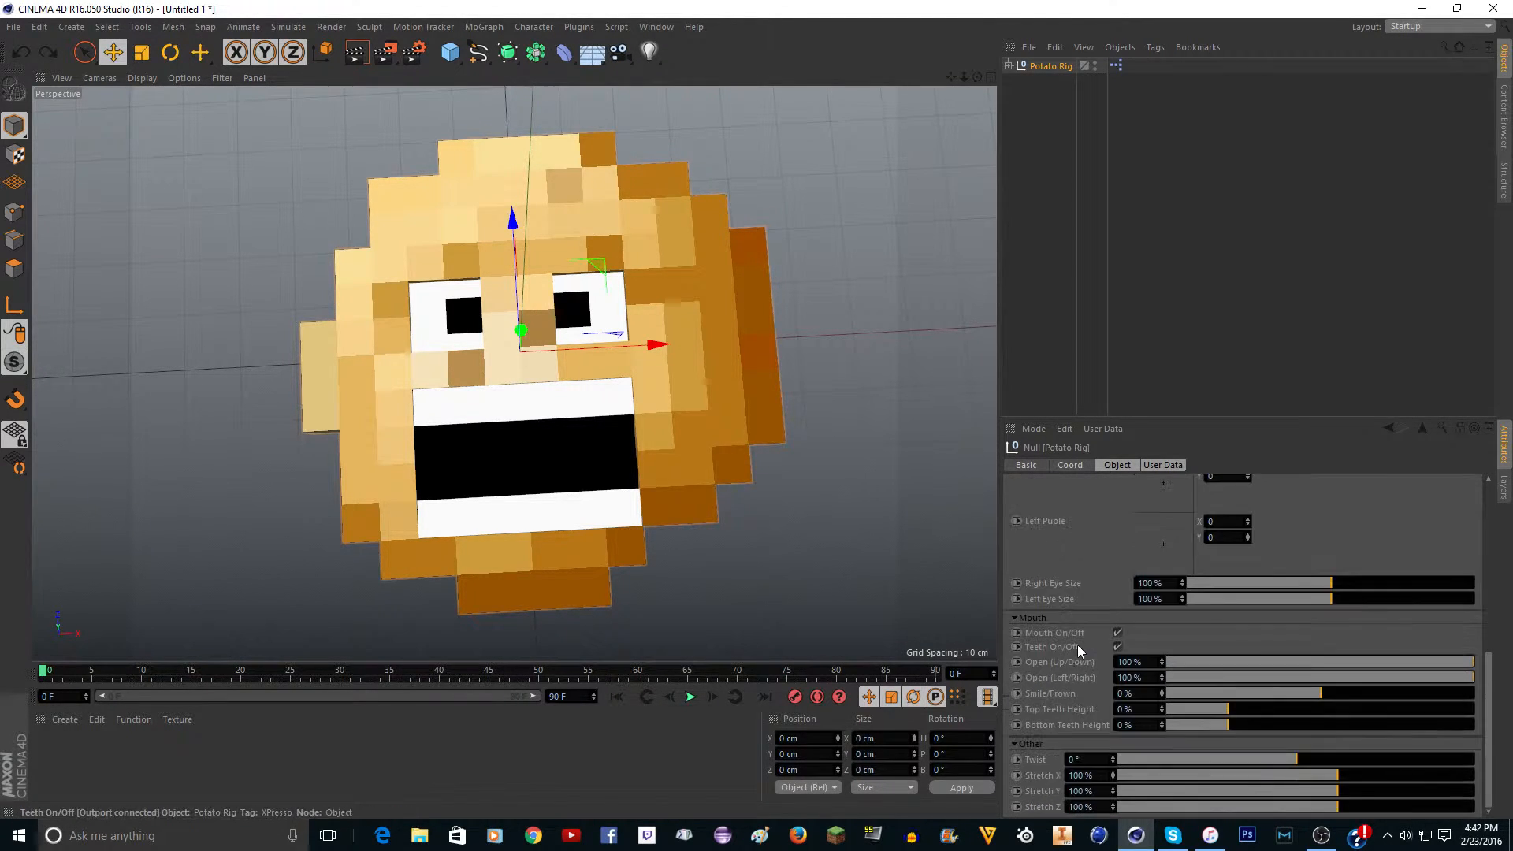
{"action": "left_click", "coordinate": [1119, 632]}
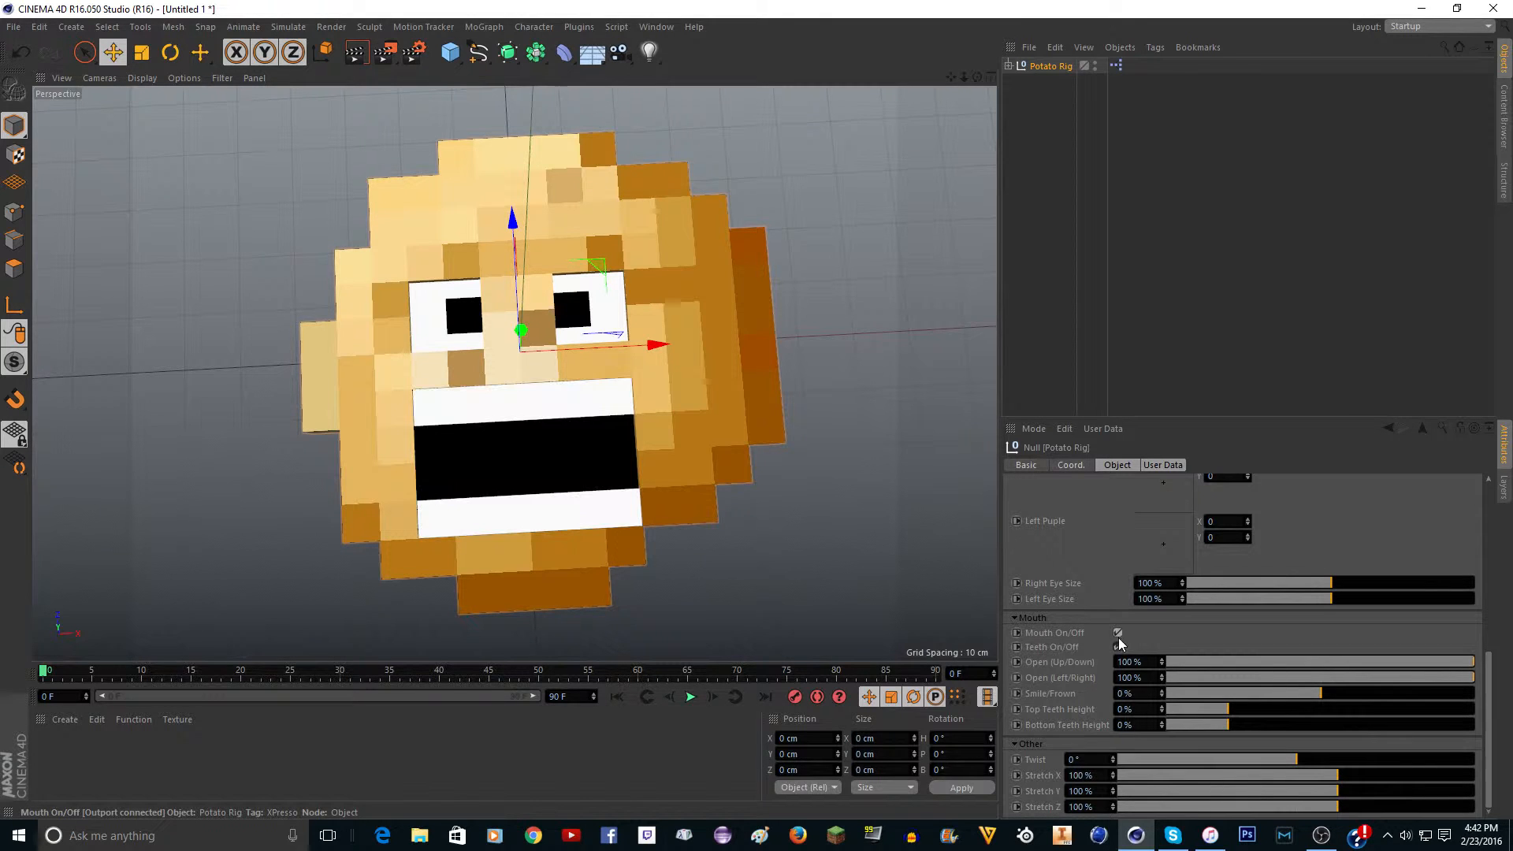
{"action": "left_click", "coordinate": [1118, 646]}
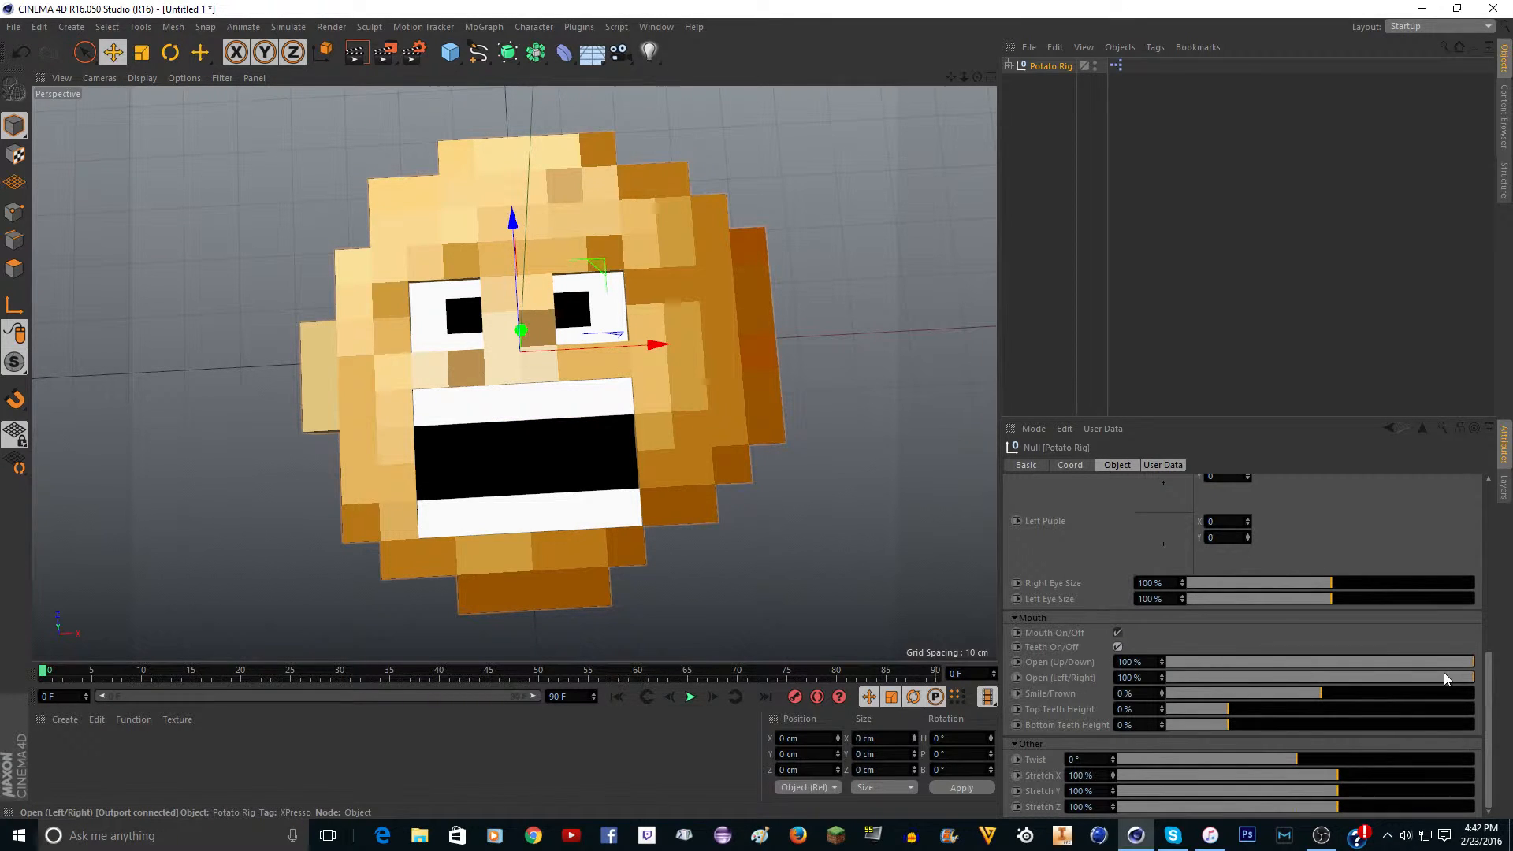
{"action": "left_click_drag", "start_coordinate": [1468, 662], "coordinate": [1172, 662]}
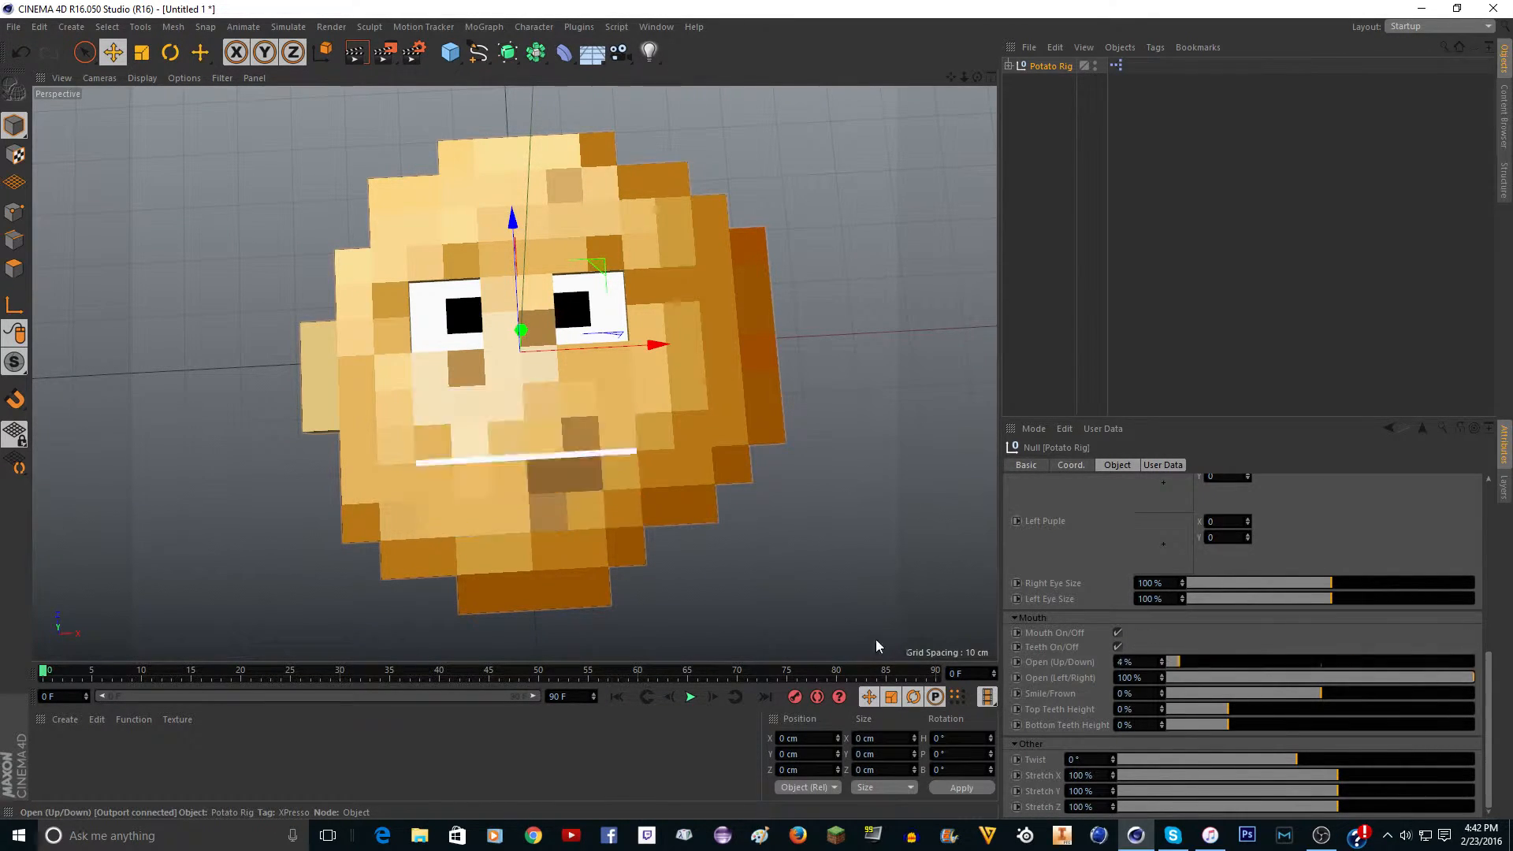
{"action": "left_click_drag", "start_coordinate": [1173, 660], "coordinate": [1472, 676]}
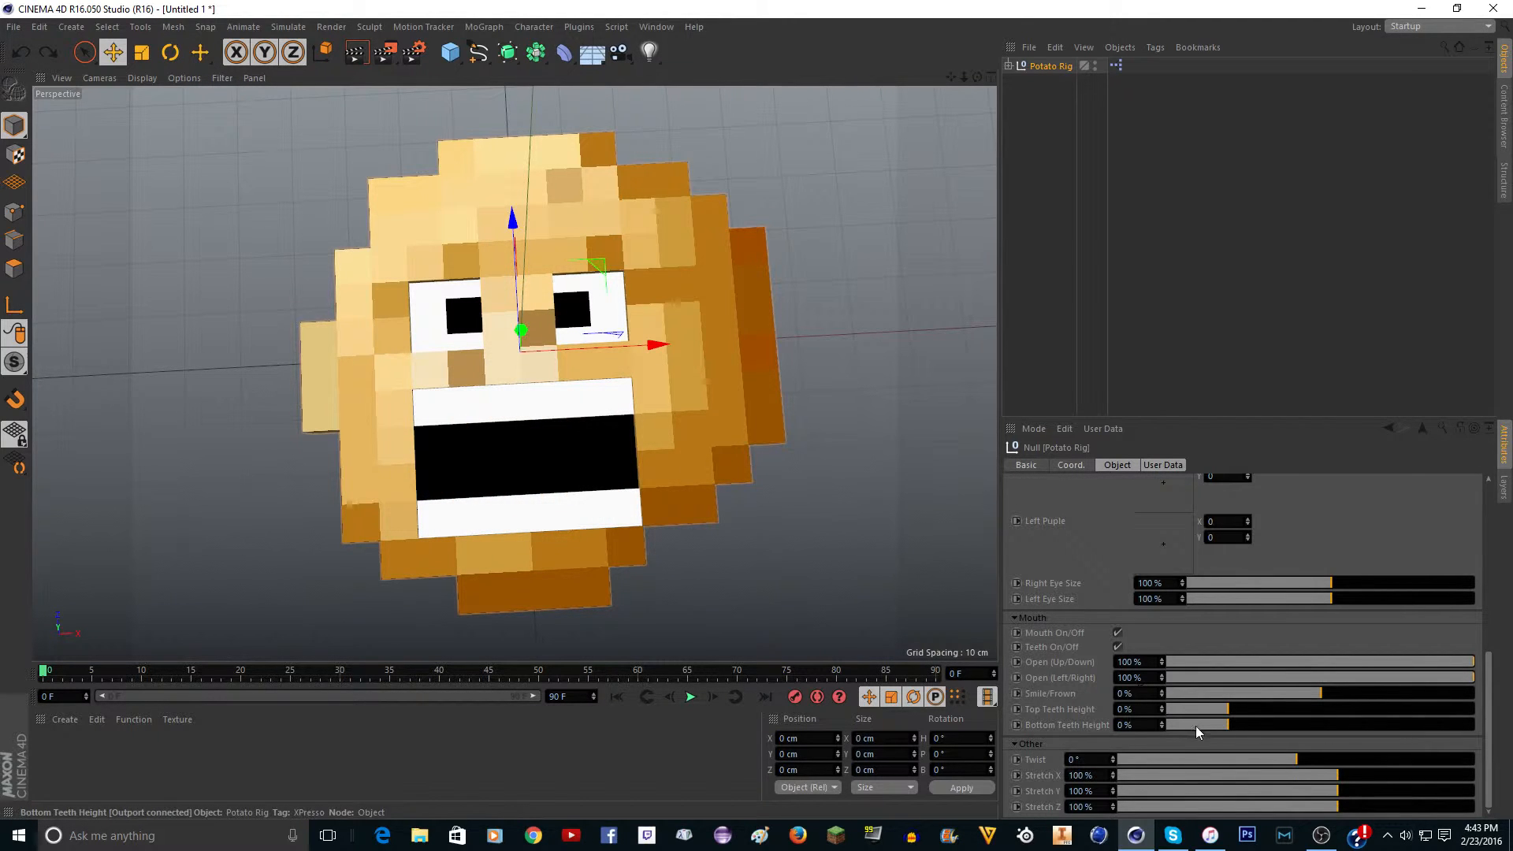
Shorten the teeth, nearly close the mouth, then return both sliders to defaults
{"action": "left_click_drag", "start_coordinate": [1255, 709], "coordinate": [1201, 709]}
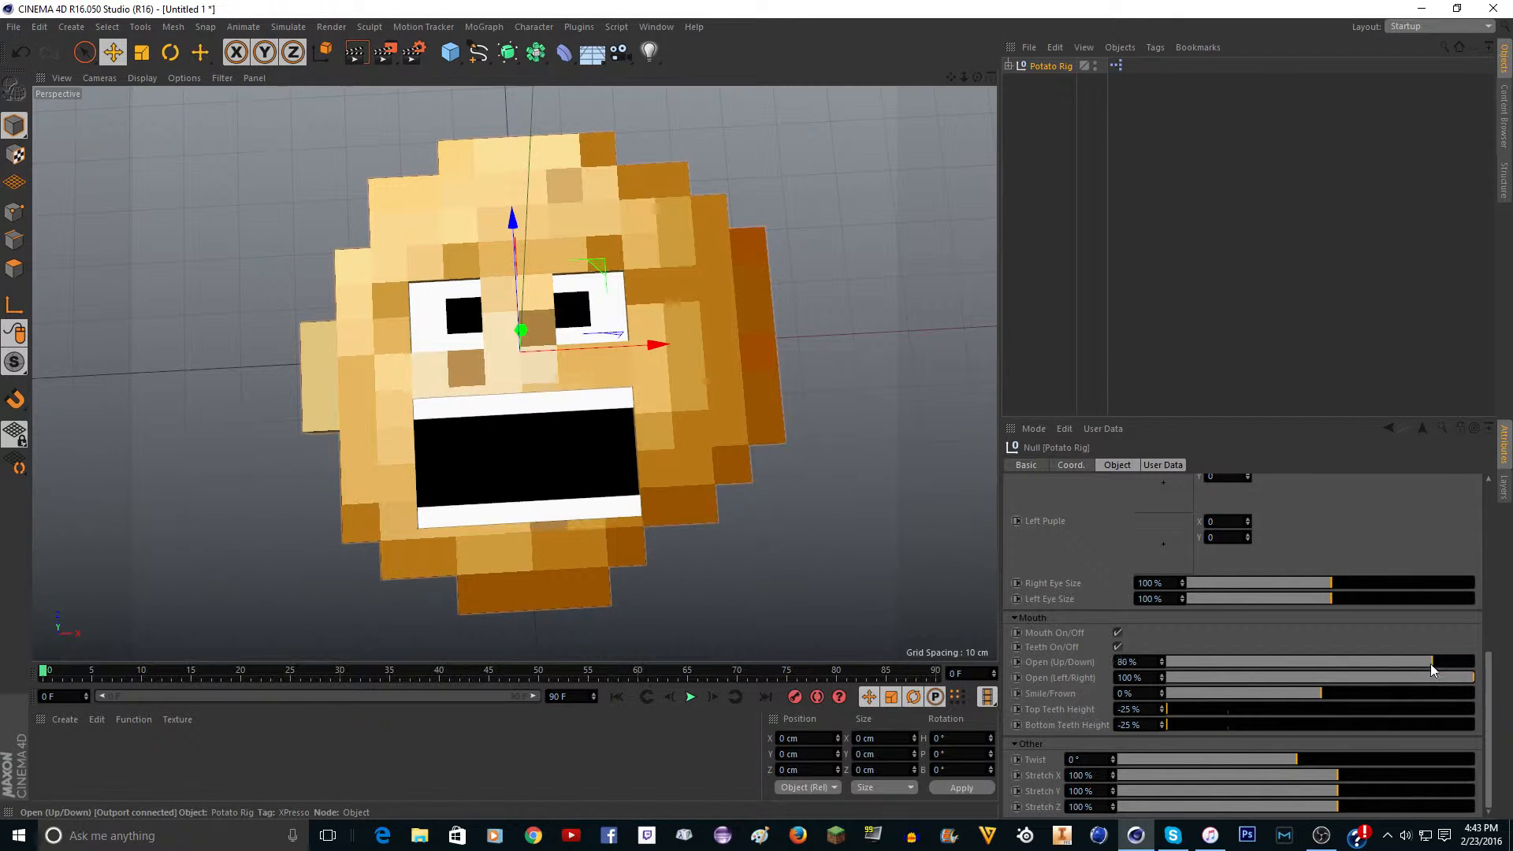
{"action": "left_click_drag", "start_coordinate": [1437, 660], "coordinate": [1204, 661]}
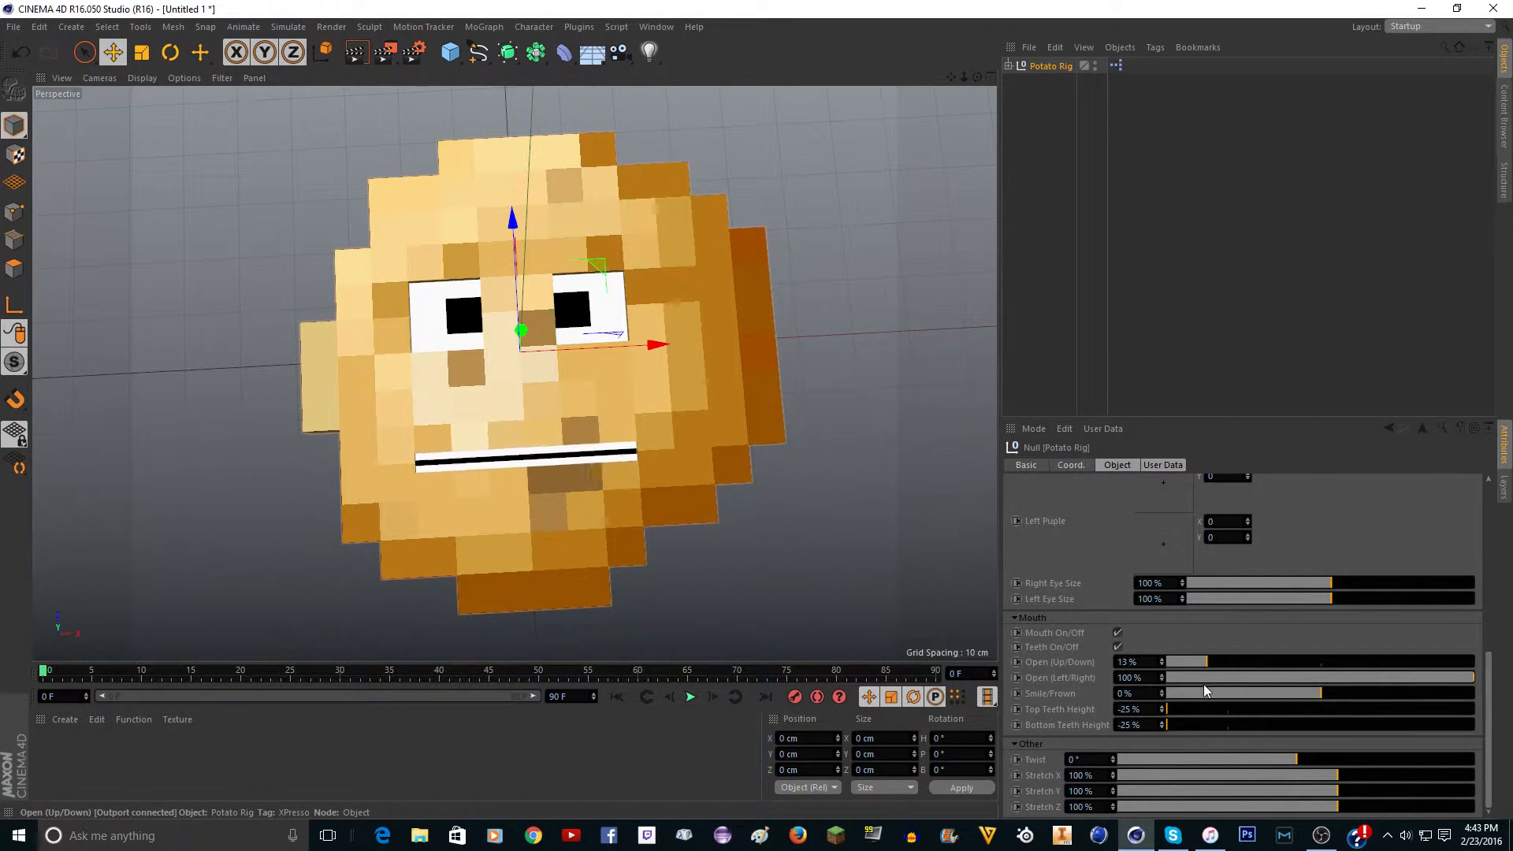
{"action": "left_click_drag", "start_coordinate": [1205, 660], "coordinate": [1168, 661]}
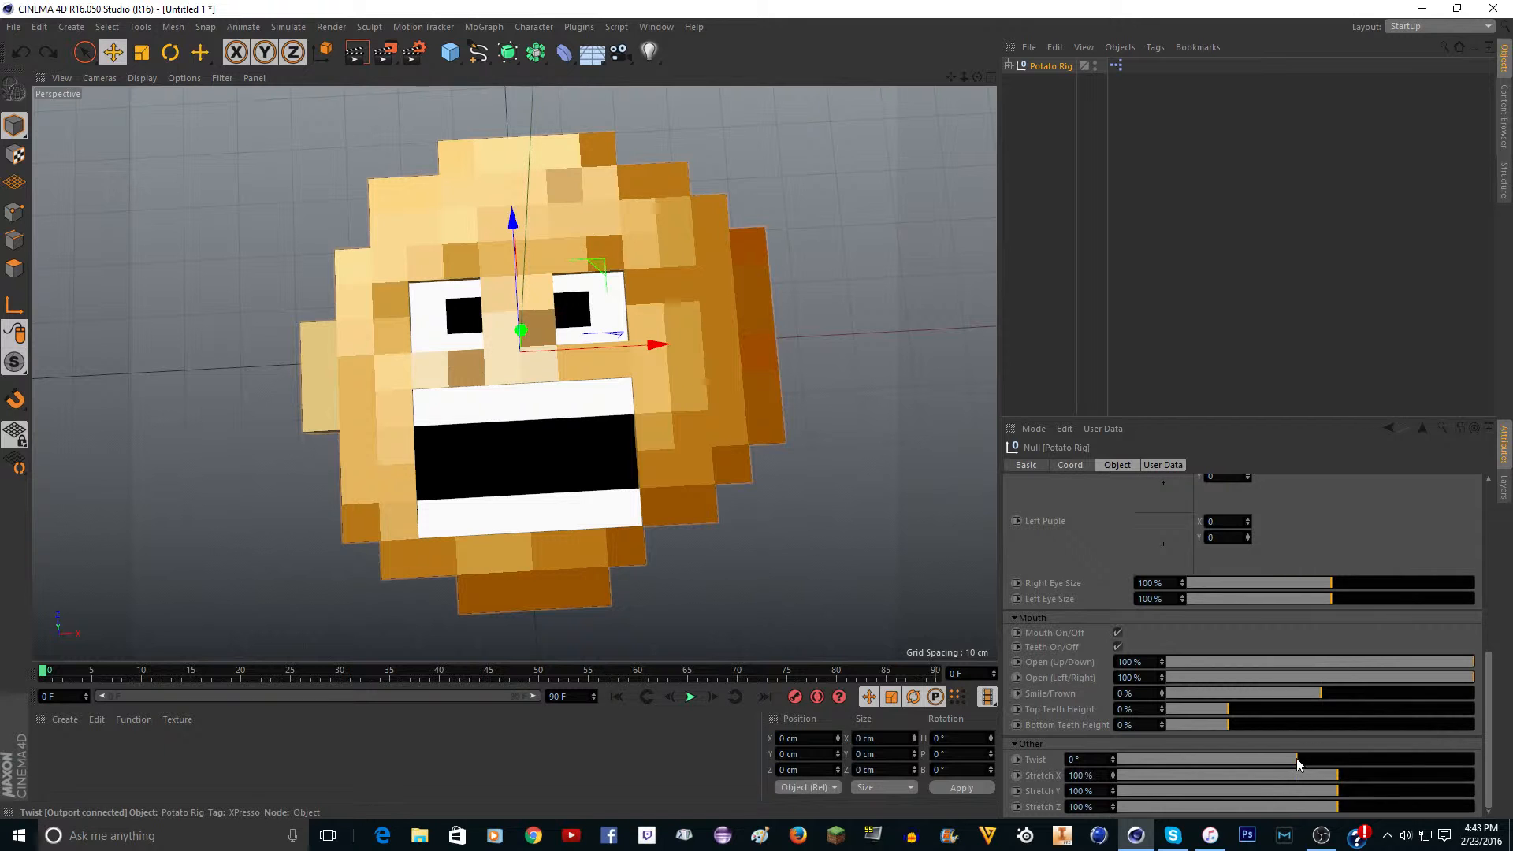
Set the Twist slider under Other to 90° and orbit to inspect the spiralled face
{"action": "left_click_drag", "start_coordinate": [1293, 760], "coordinate": [1491, 759]}
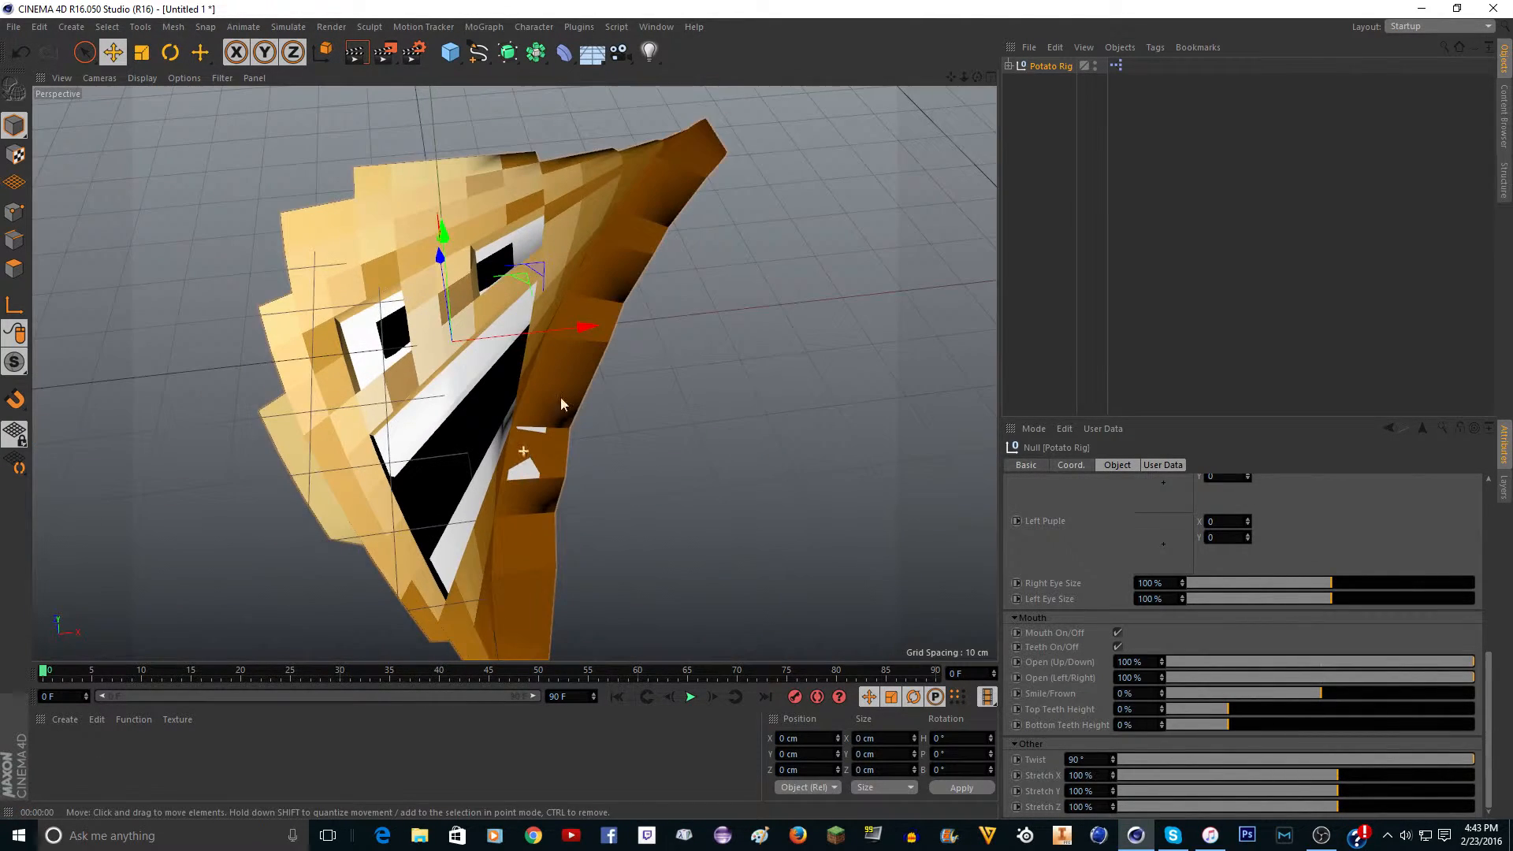
{"action": "left_click_drag", "start_coordinate": [564, 405], "coordinate": [386, 468]}
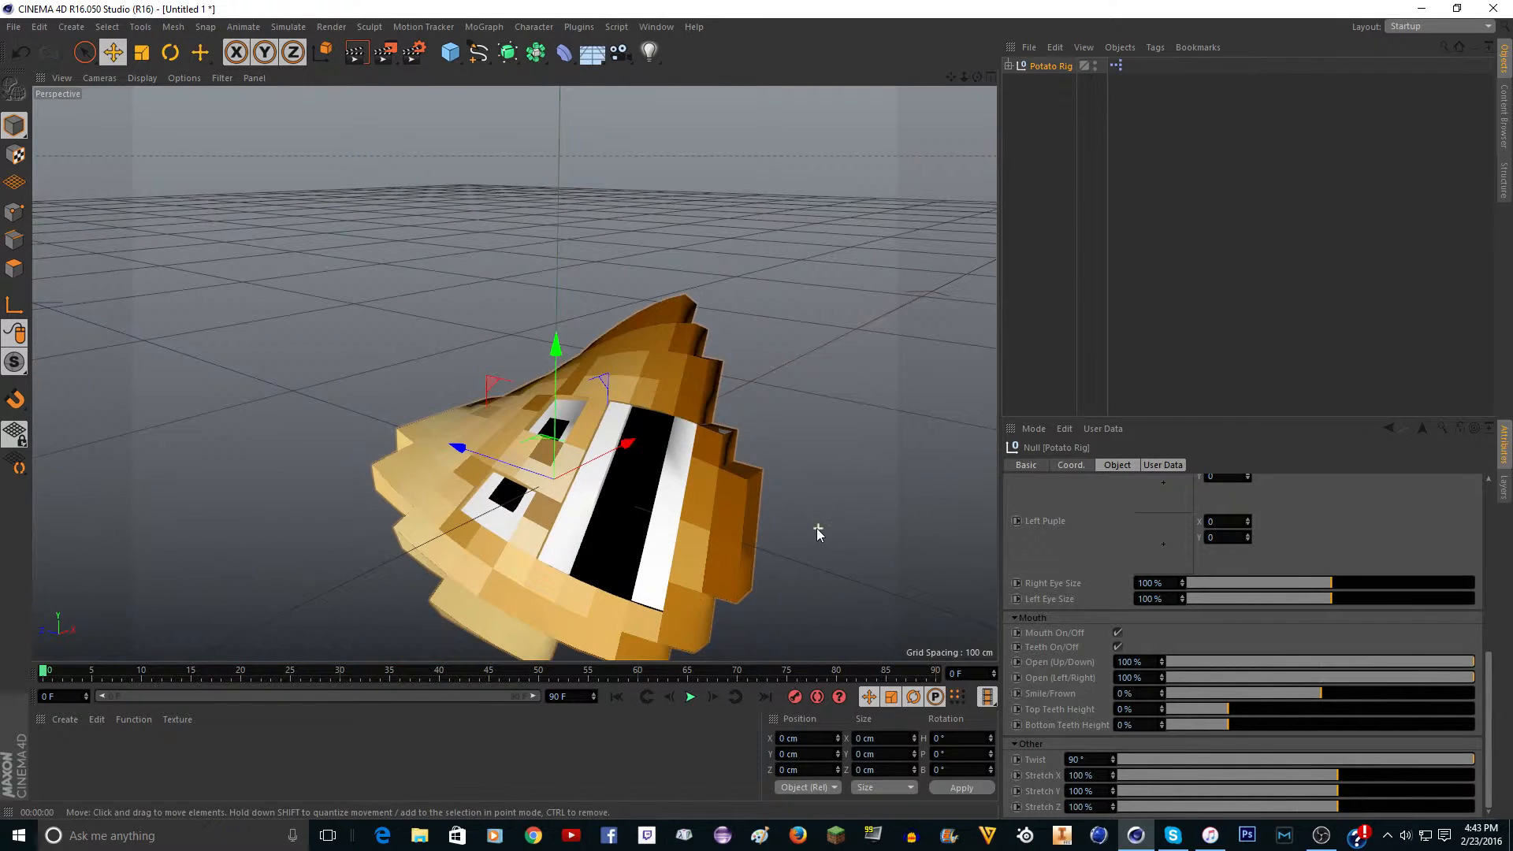
{"action": "left_click_drag", "start_coordinate": [818, 535], "coordinate": [514, 373]}
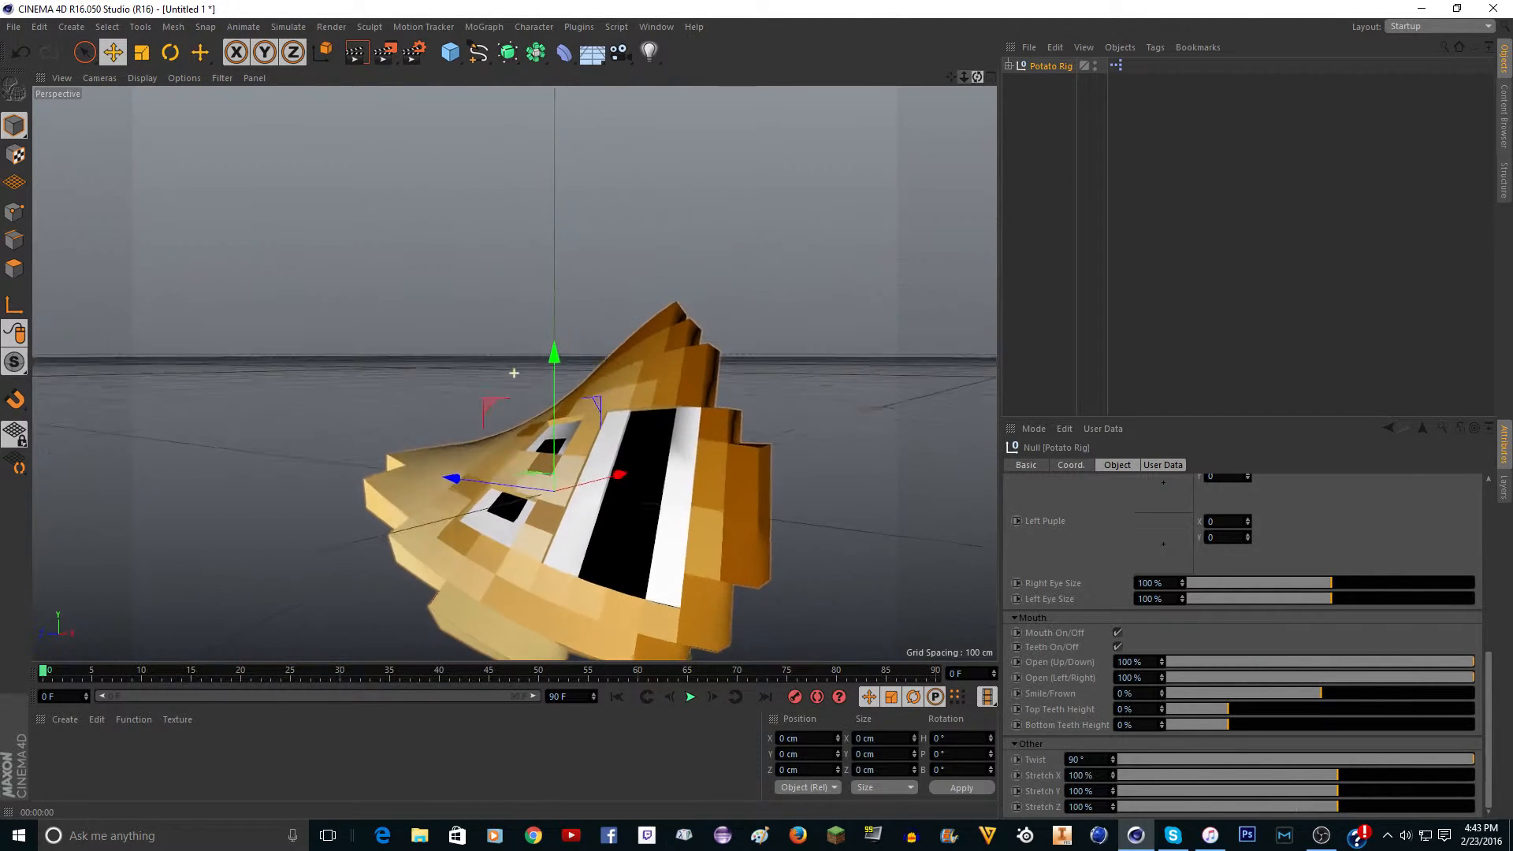
{"action": "scroll", "scroll_direction": "down", "scroll_amount": 3}
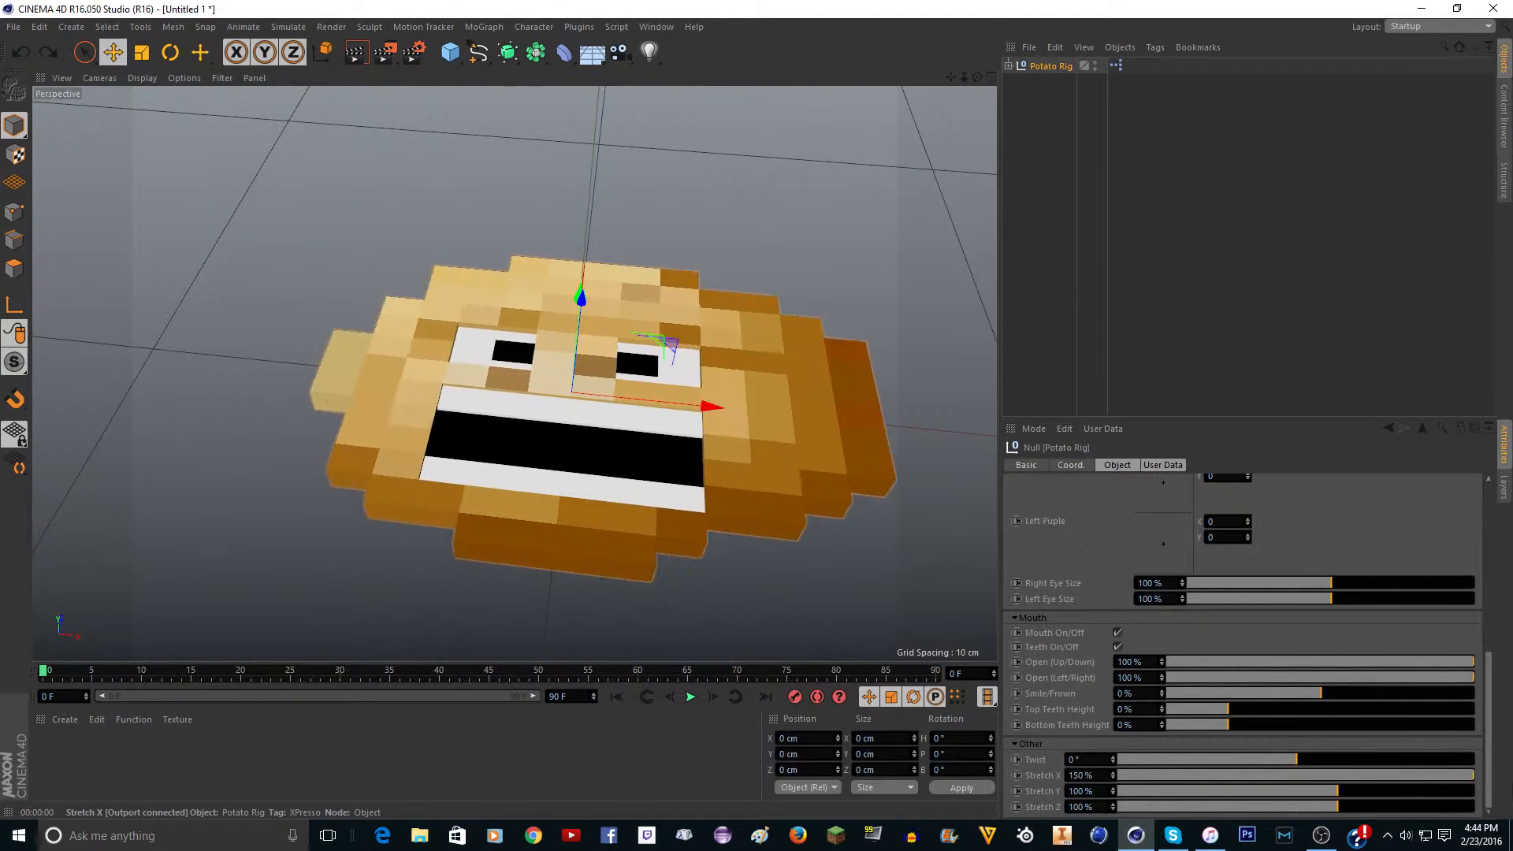
{"action": "left_click_drag", "start_coordinate": [1293, 776], "coordinate": [1239, 792]}
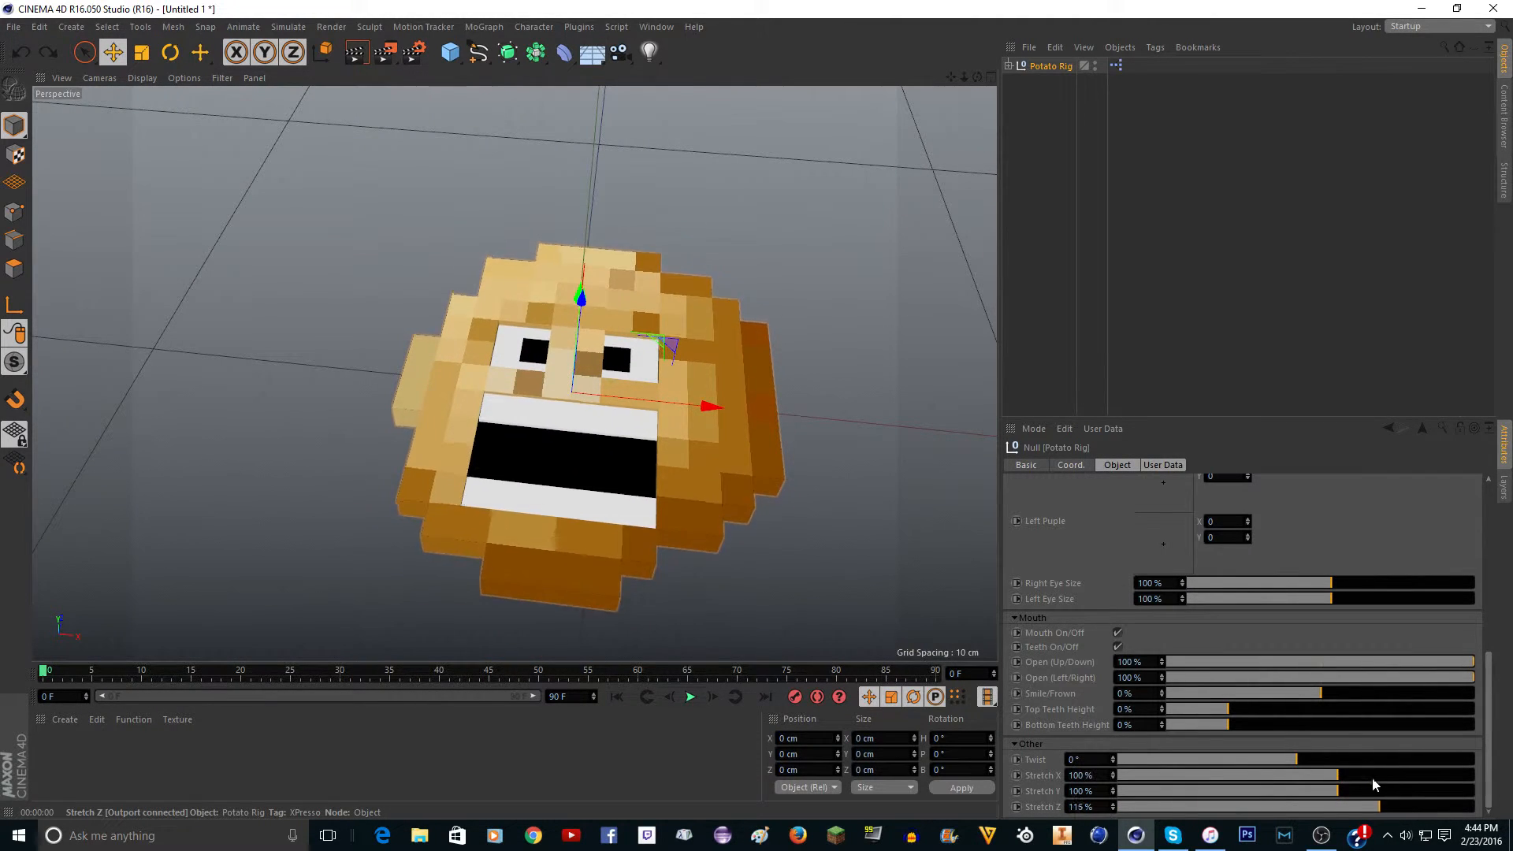
{"action": "left_click_drag", "start_coordinate": [1399, 806], "coordinate": [1451, 805]}
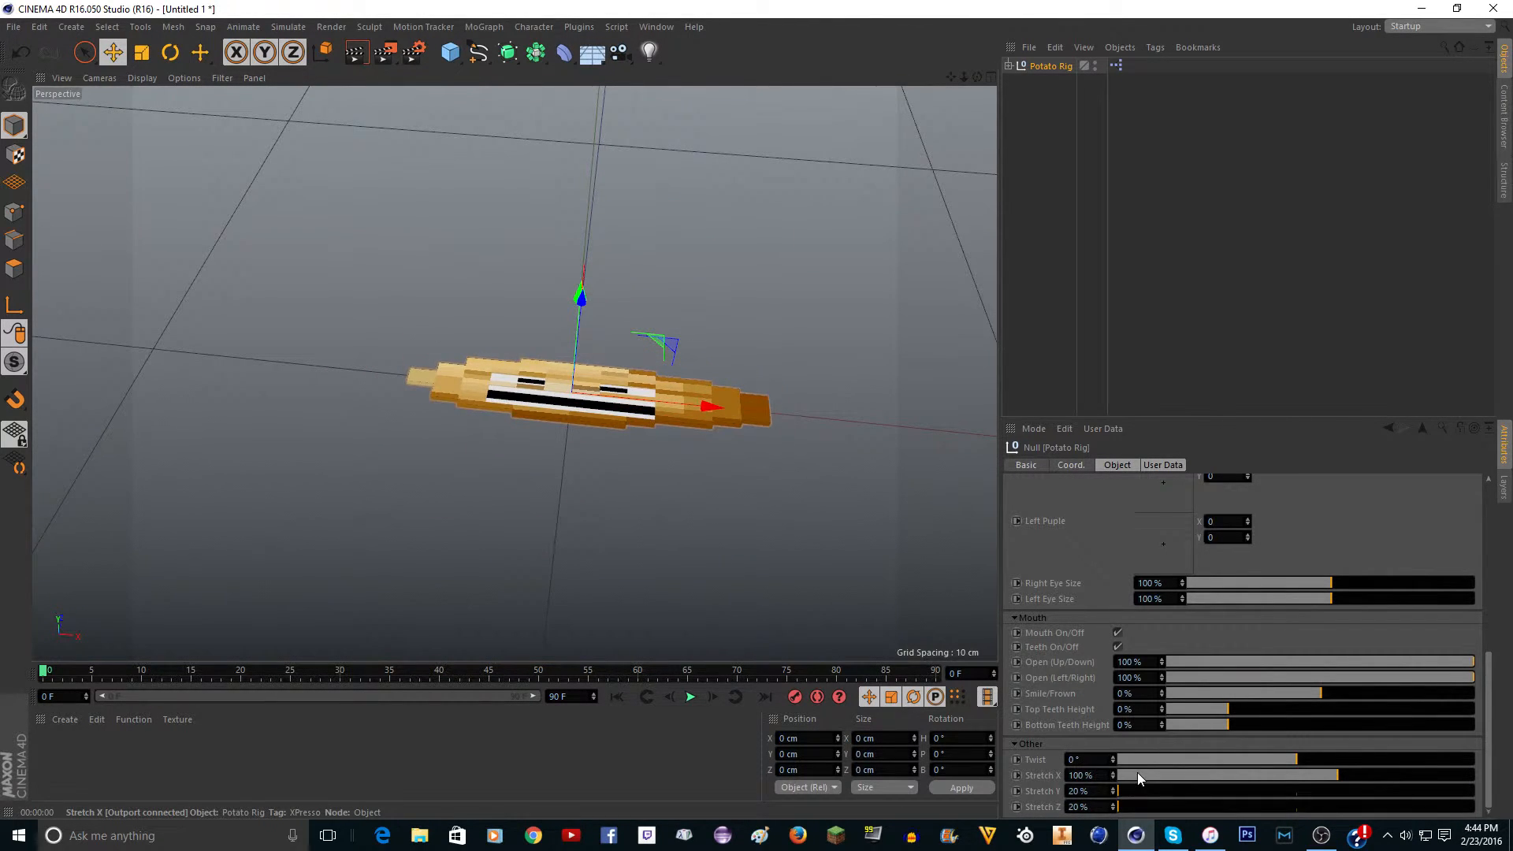
{"action": "left_click_drag", "start_coordinate": [1144, 790], "coordinate": [1313, 790]}
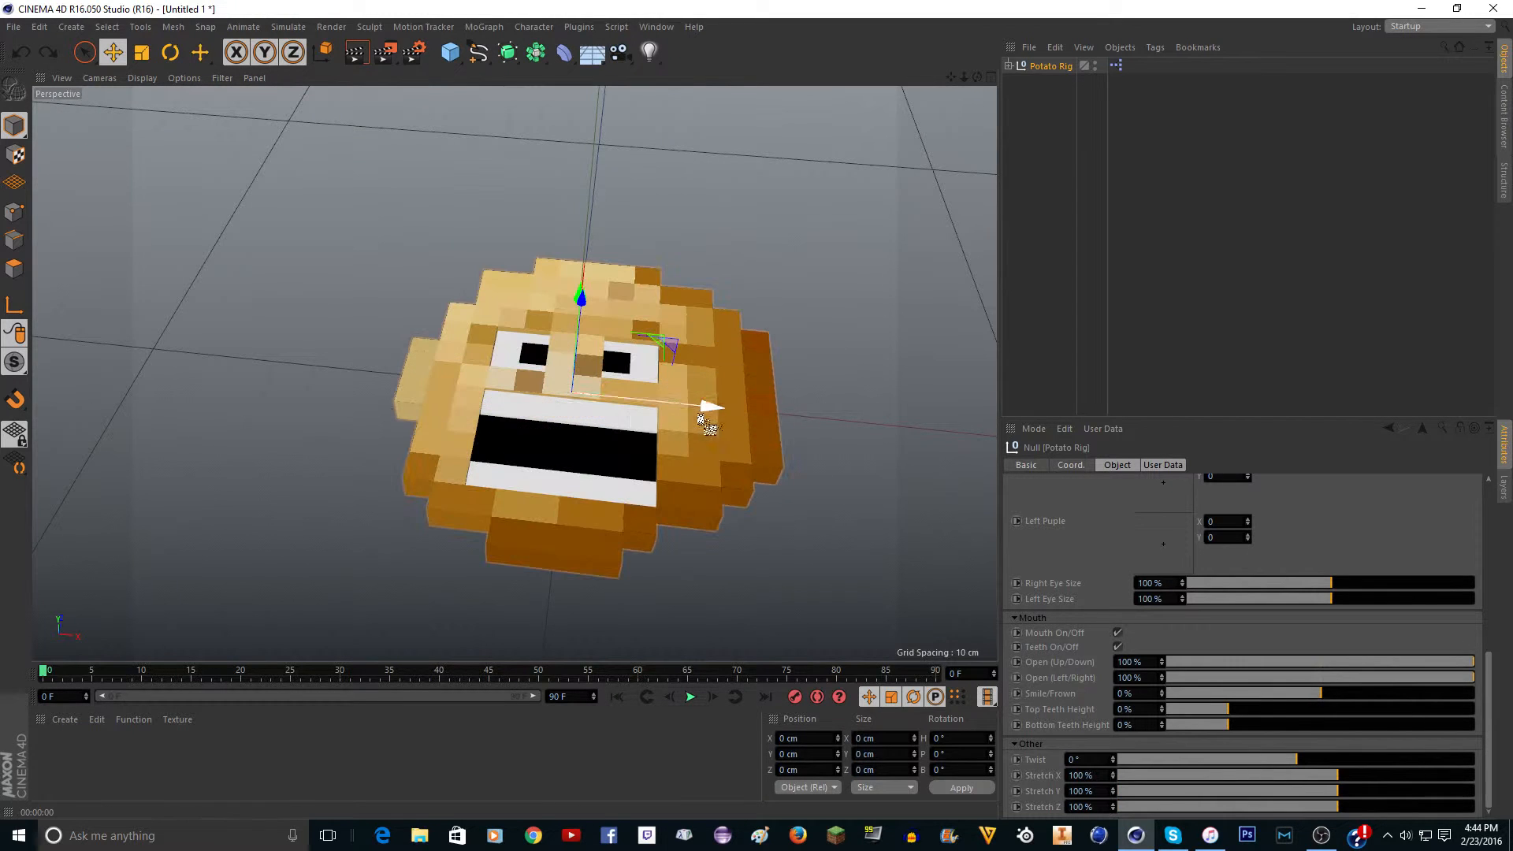
{"action": "left_click_drag", "start_coordinate": [710, 414], "coordinate": [550, 395]}
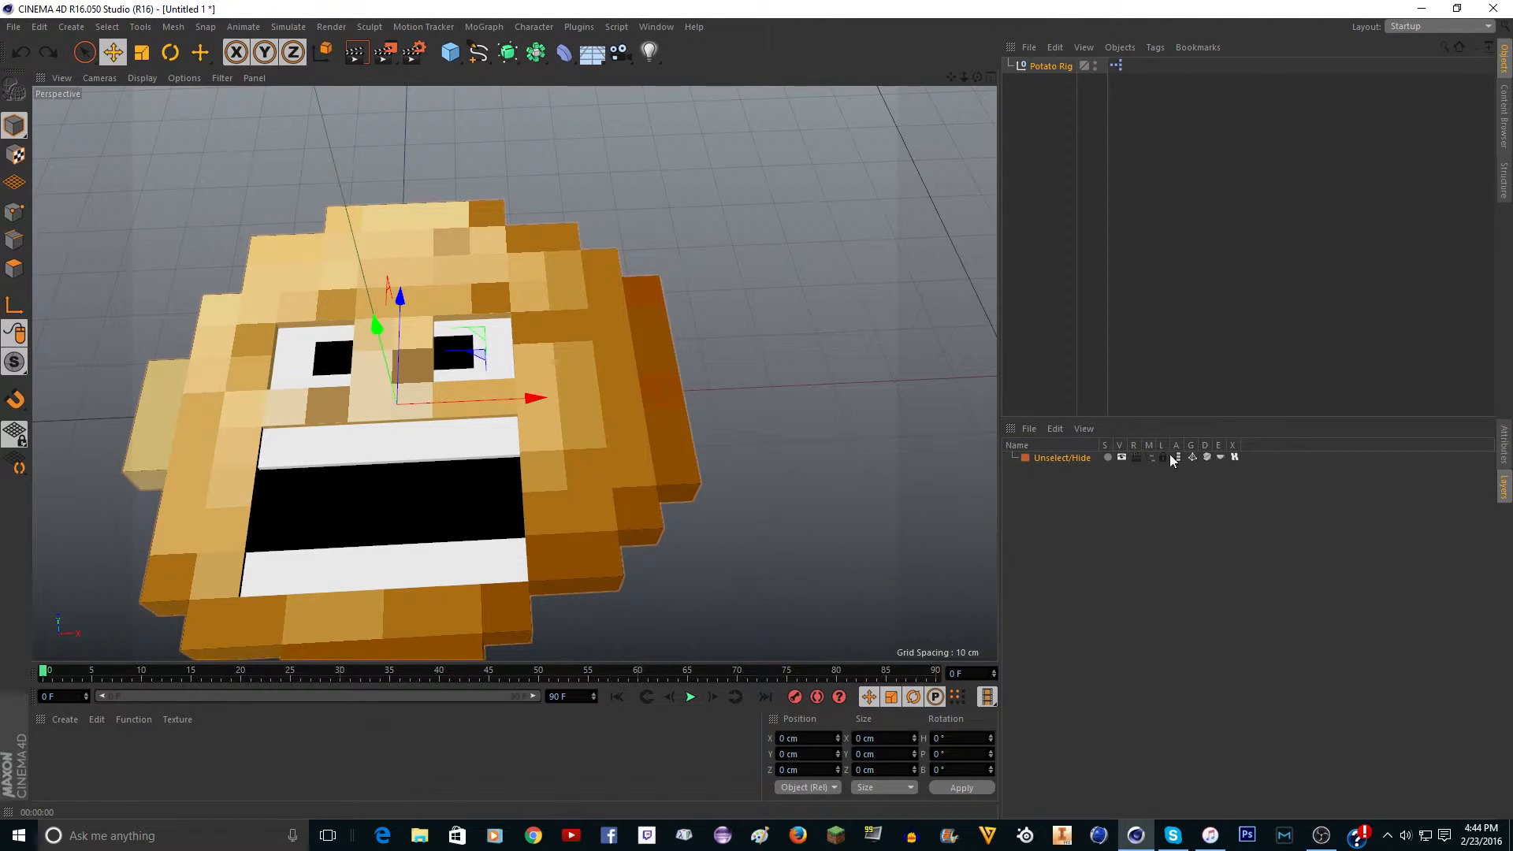
Expand Potato Rig, Mouth + Eyes + Face, Eyes + Face and Eye + Face in the Object Manager
{"action": "left_click", "coordinate": [1017, 66]}
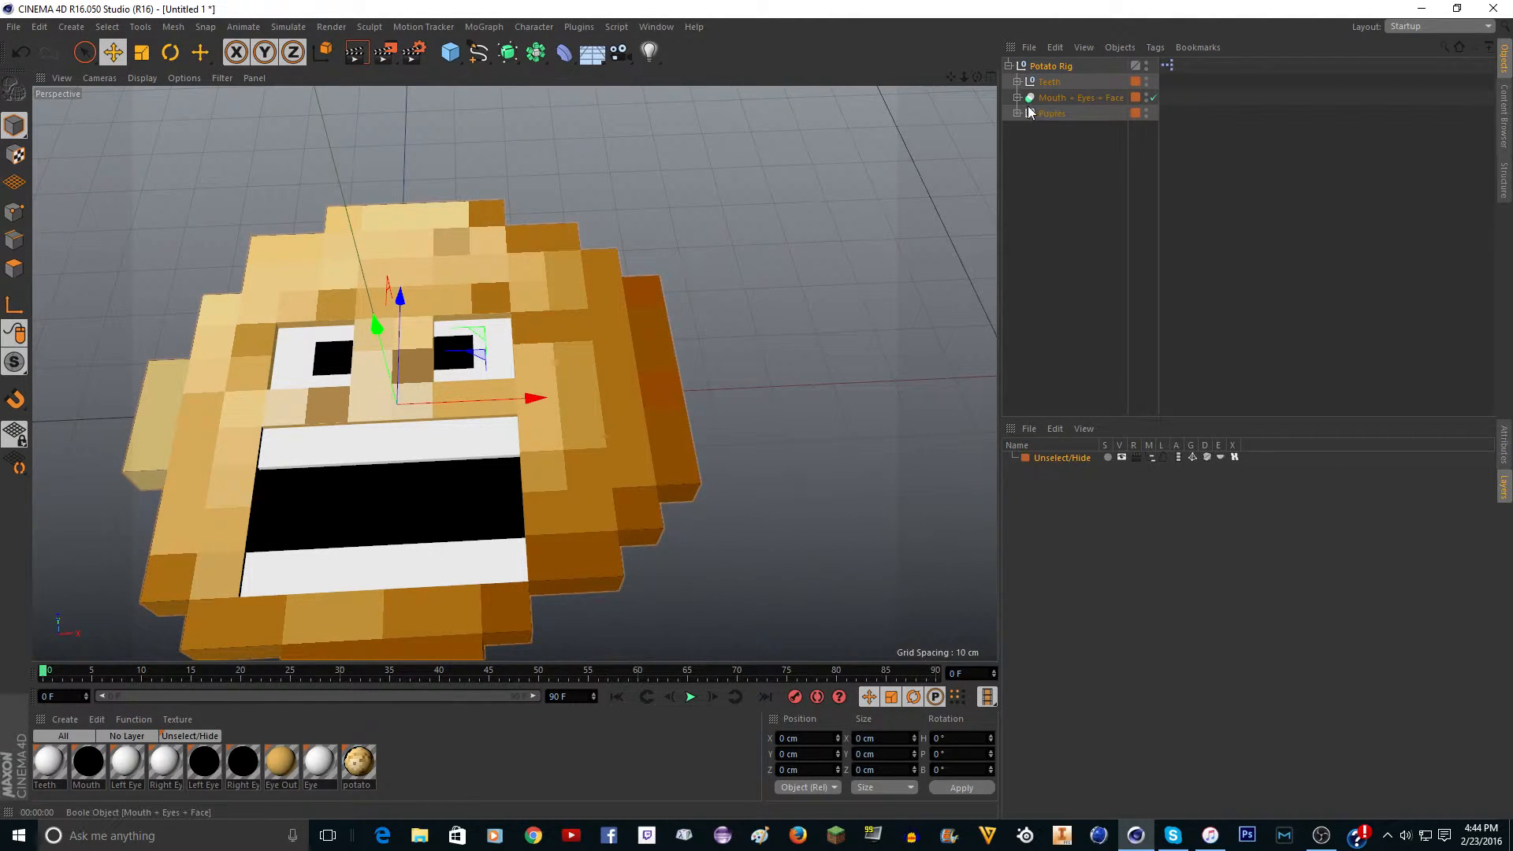
{"action": "left_click", "coordinate": [1019, 97]}
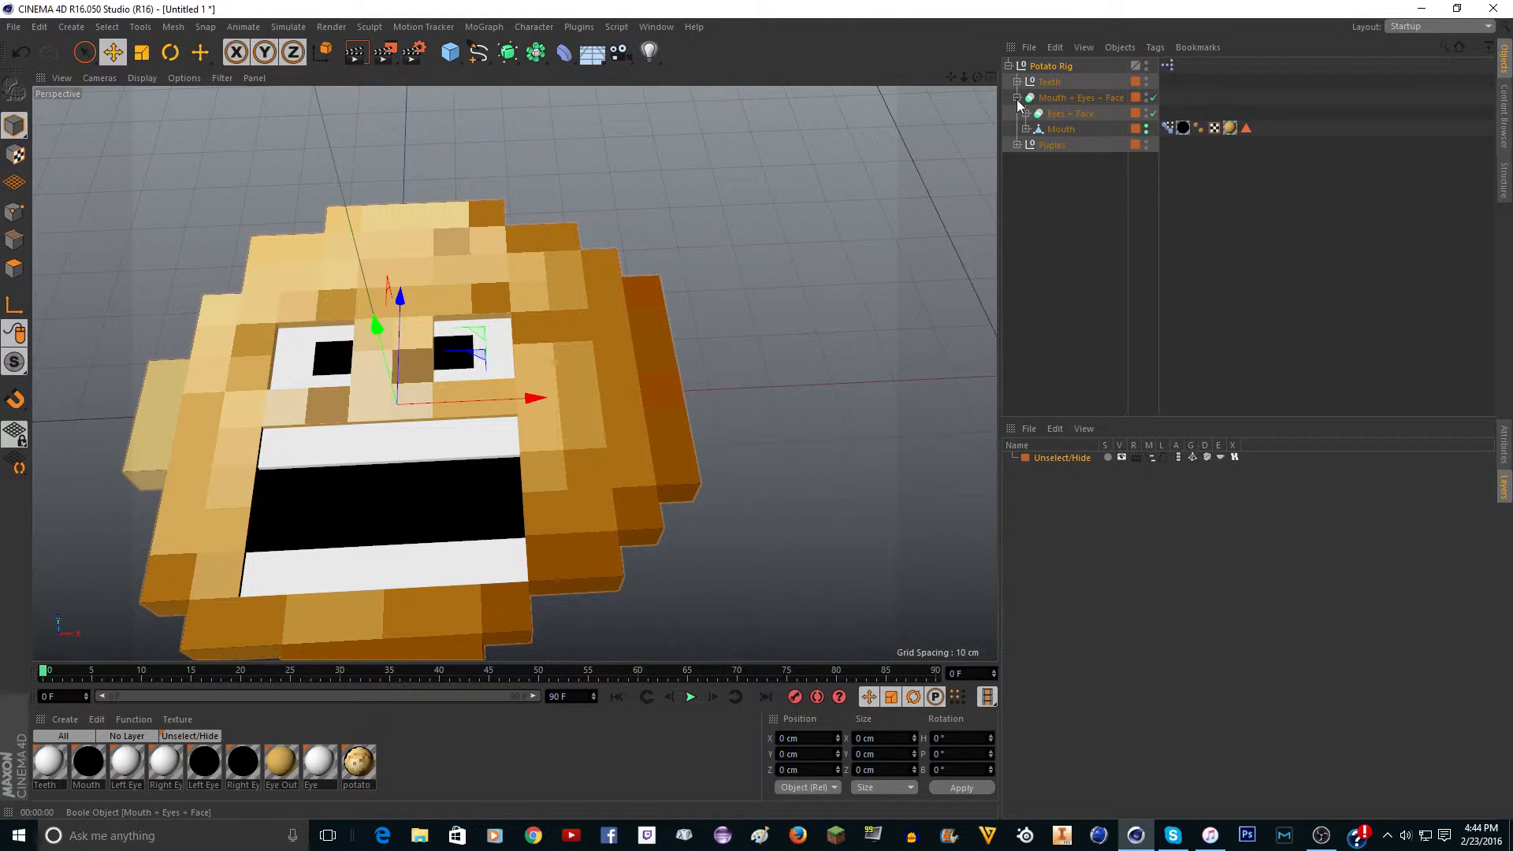
{"action": "left_click", "coordinate": [1026, 113]}
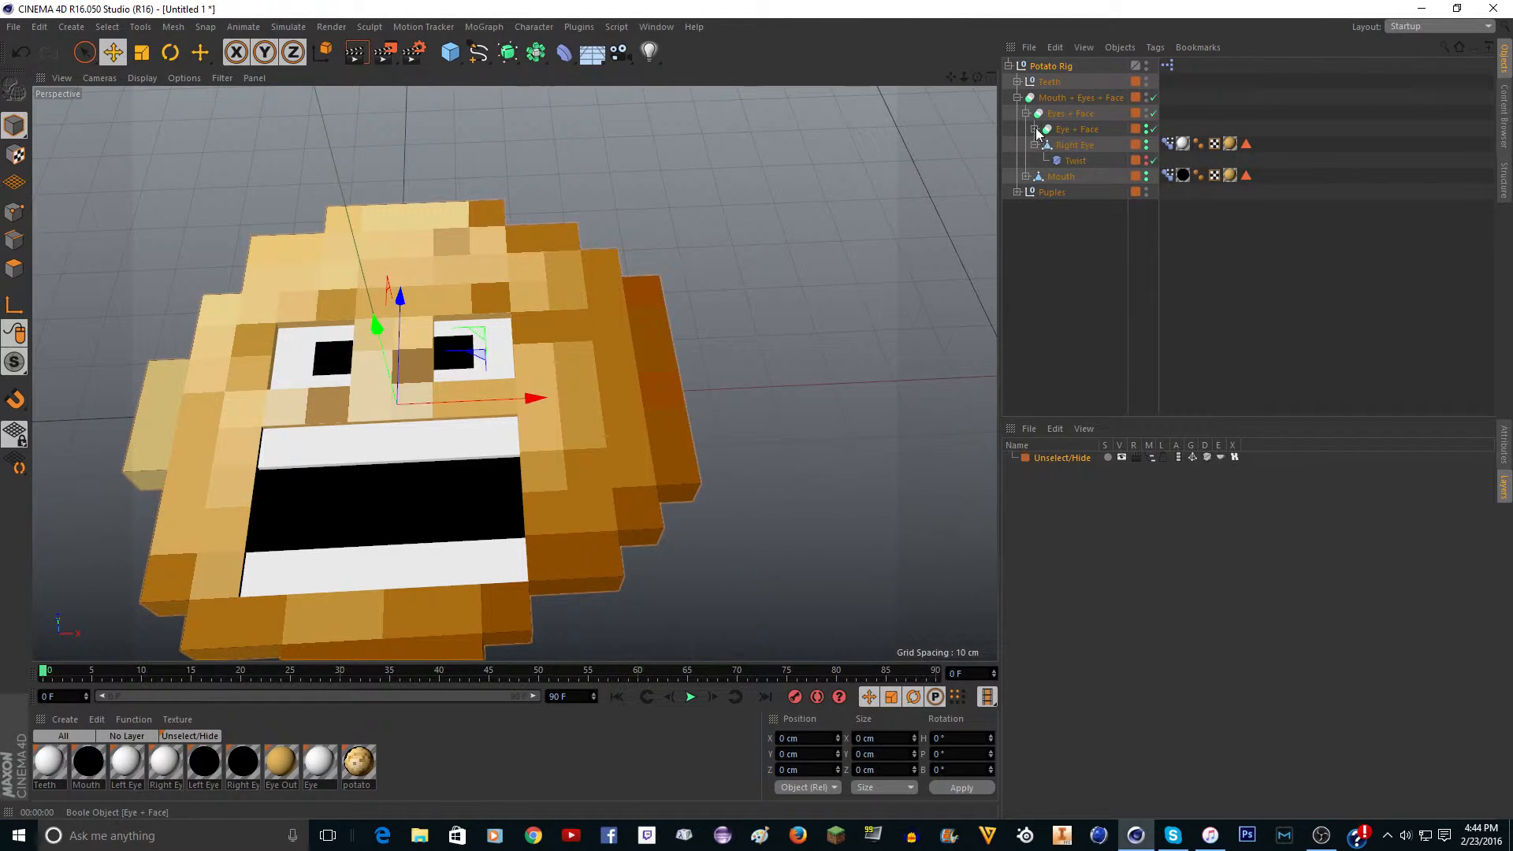
{"action": "left_click", "coordinate": [1038, 127]}
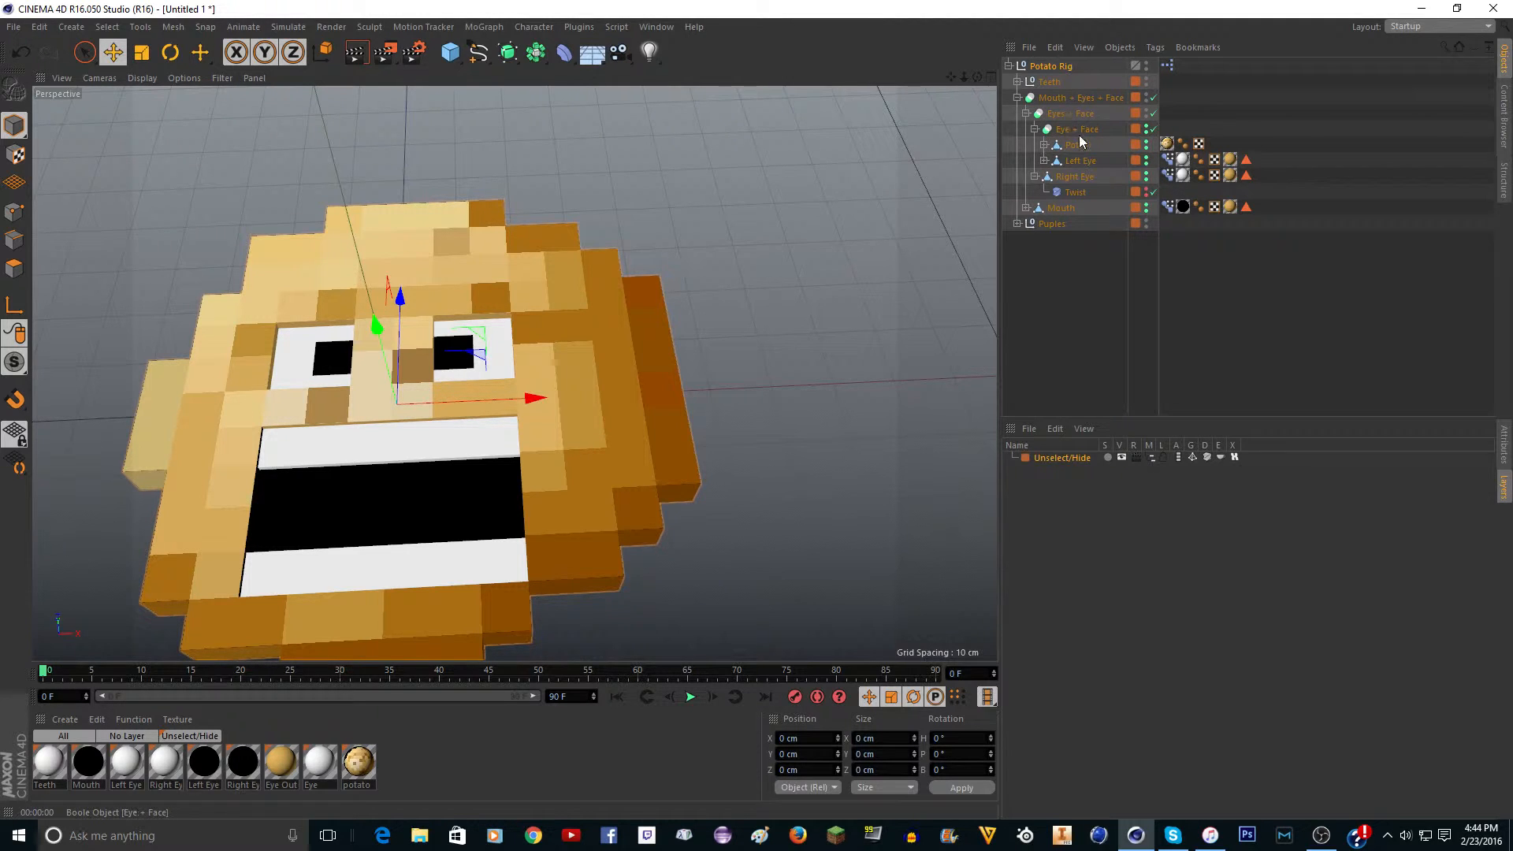
Select the Potato body and Ctrl-drag a copy of the Twist deformer under it
{"action": "left_click", "coordinate": [1076, 145]}
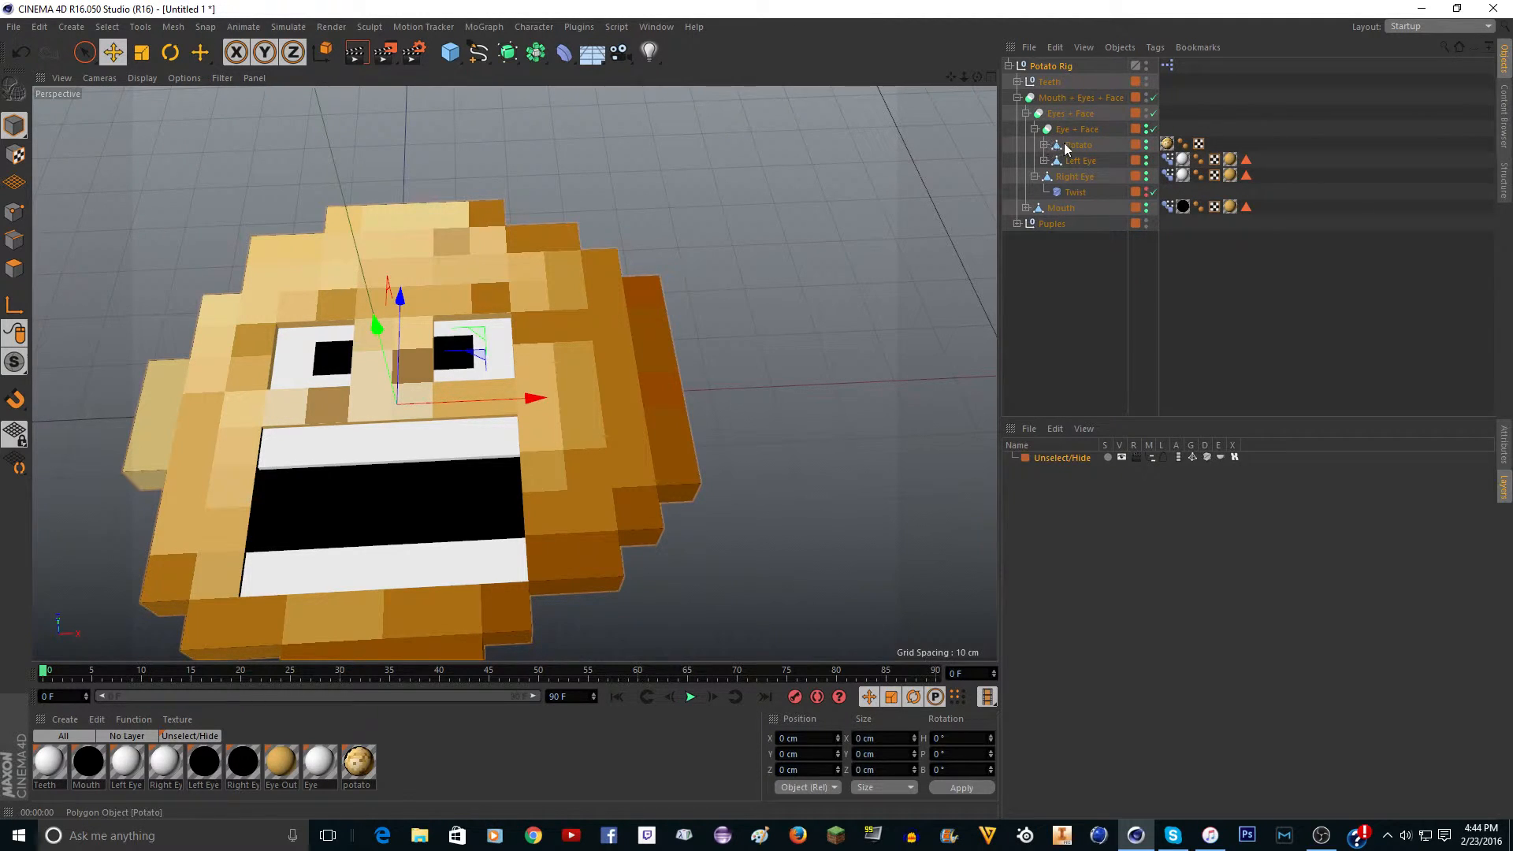
{"action": "left_click", "coordinate": [1078, 145]}
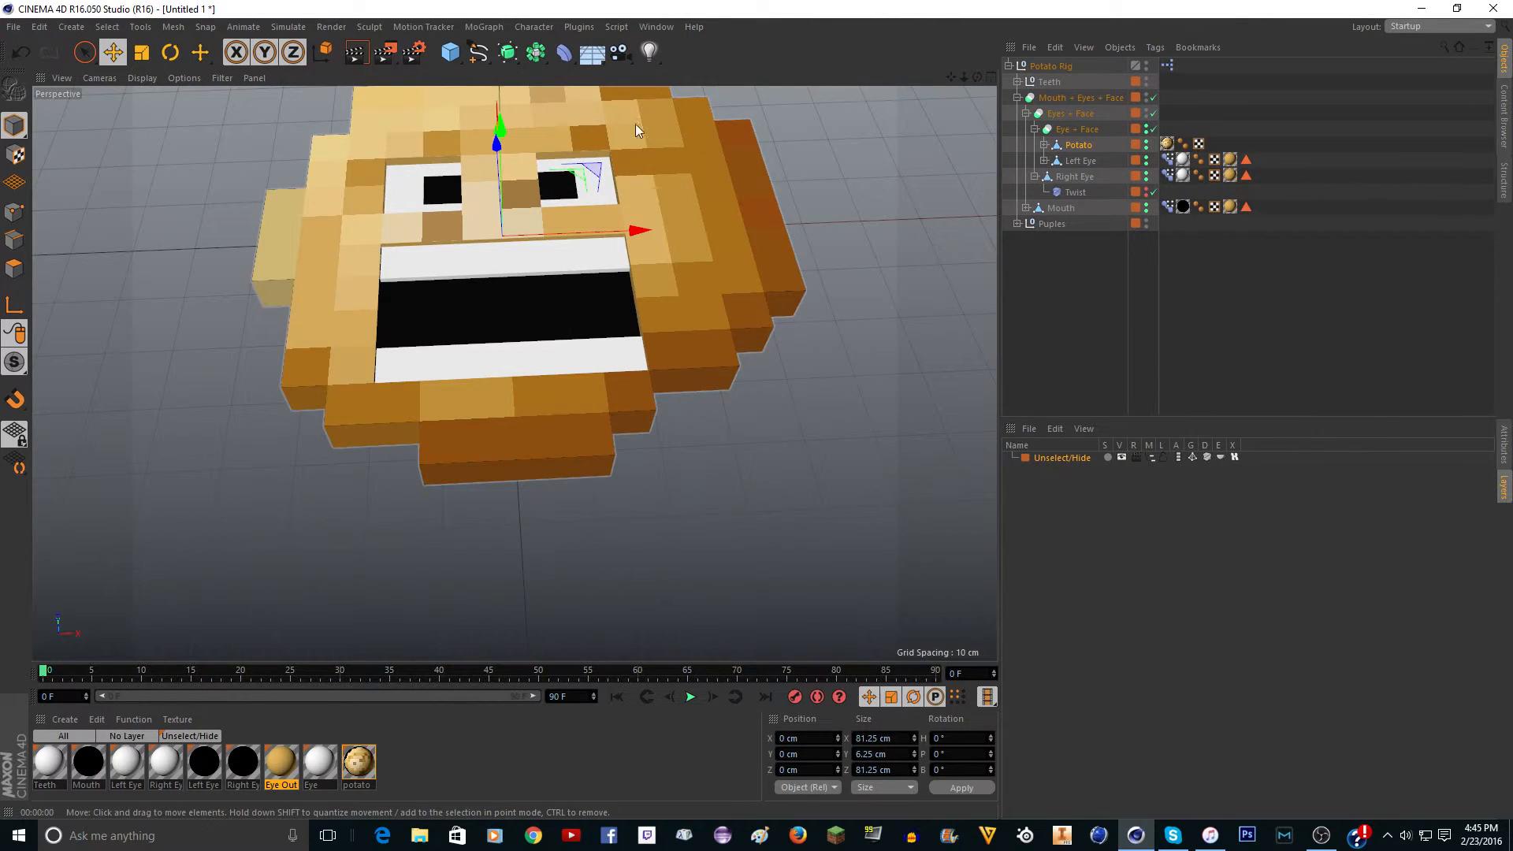
{"action": "left_click_drag", "start_coordinate": [637, 131], "coordinate": [514, 373]}
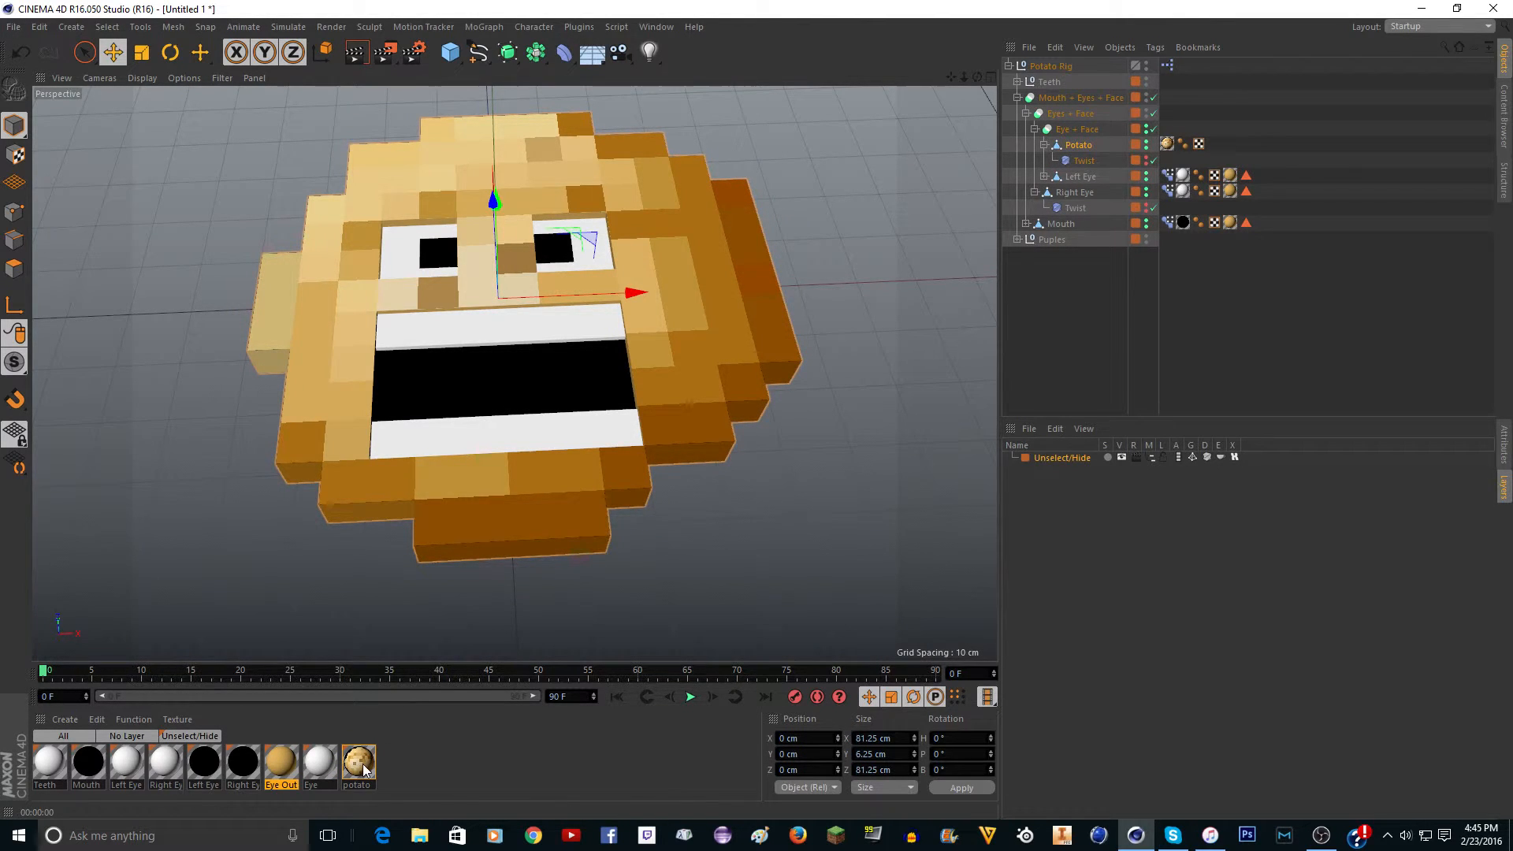
In the potato material's Texture slot, browse into Mc textures > items
{"action": "double_click", "coordinate": [358, 760]}
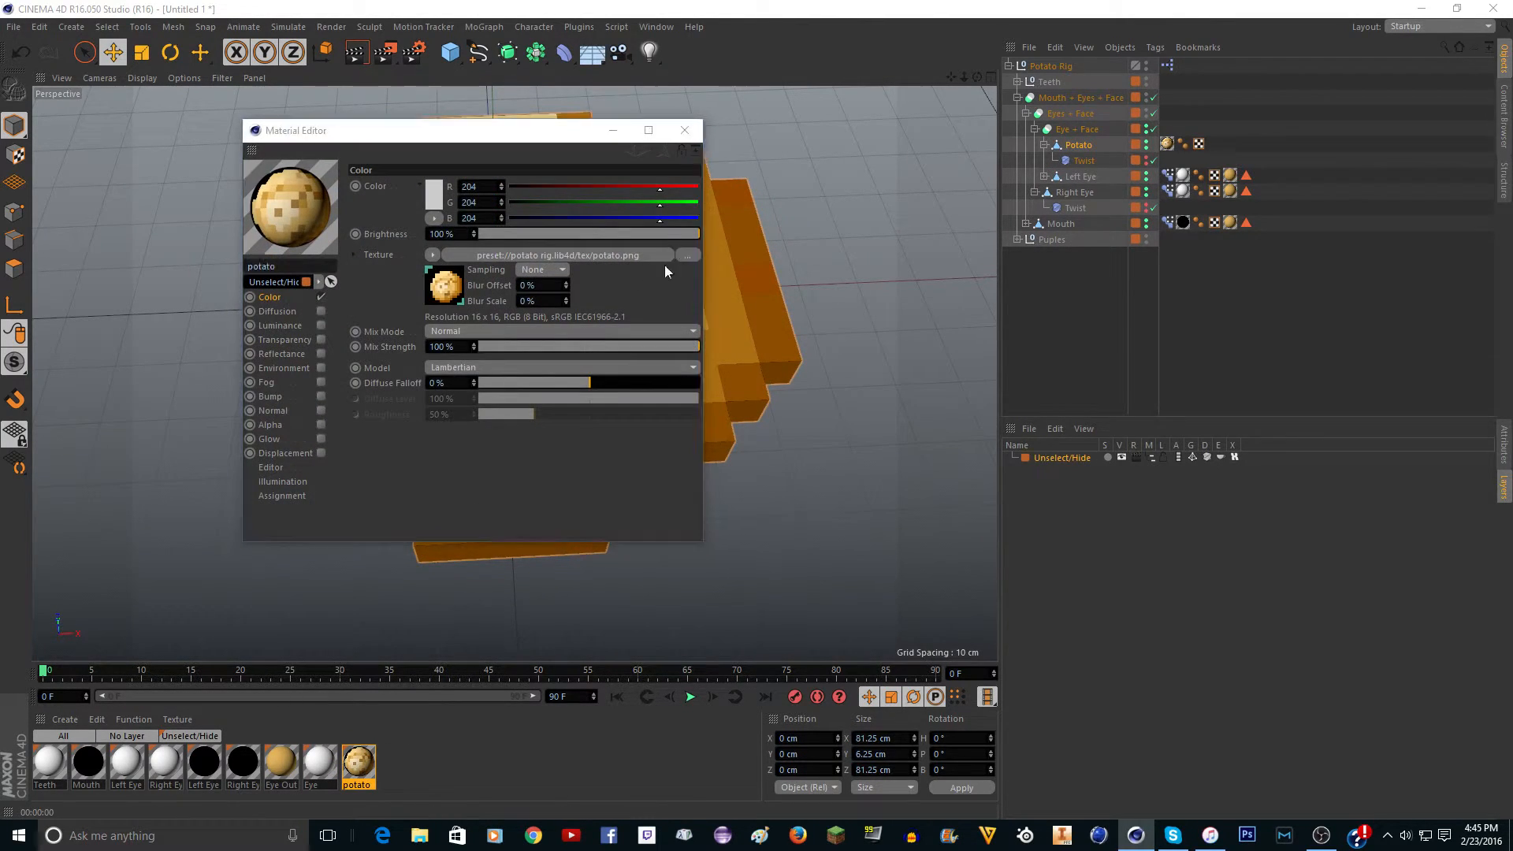
{"action": "left_click", "coordinate": [686, 255]}
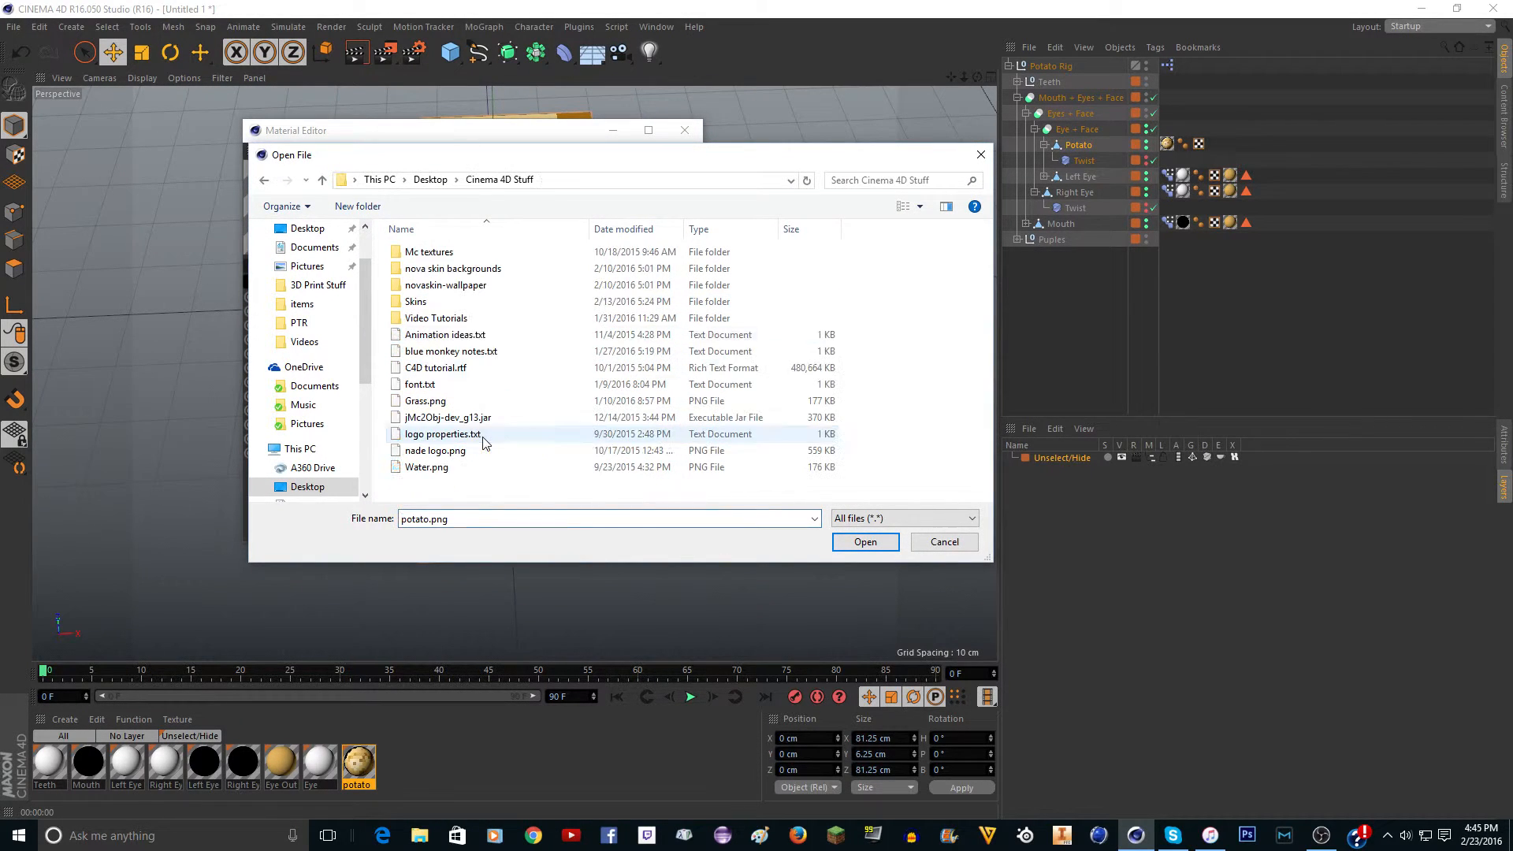
{"action": "double_click", "coordinate": [427, 252]}
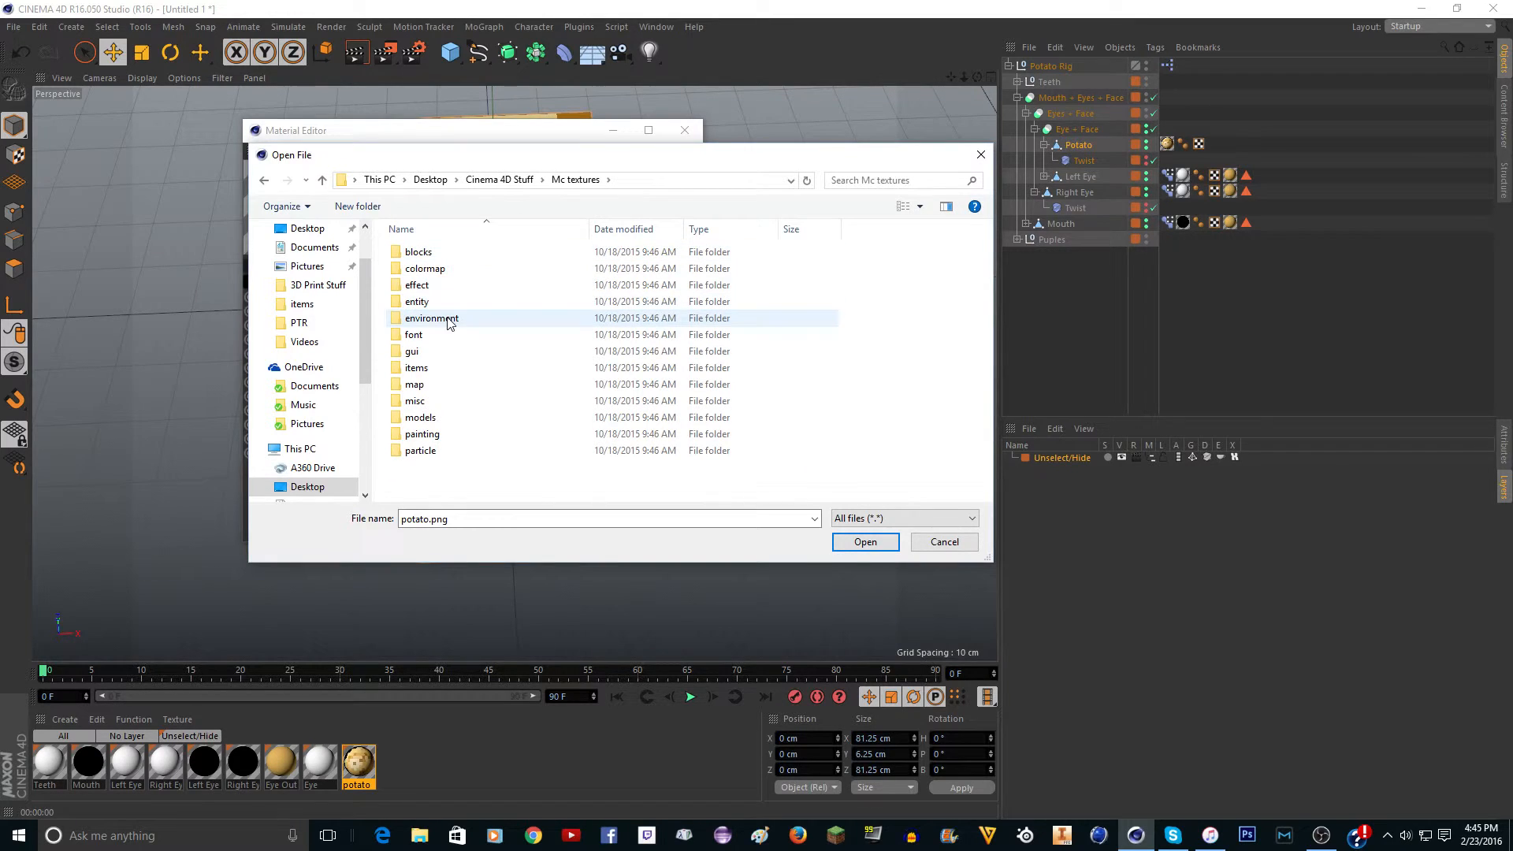
{"action": "double_click", "coordinate": [414, 367]}
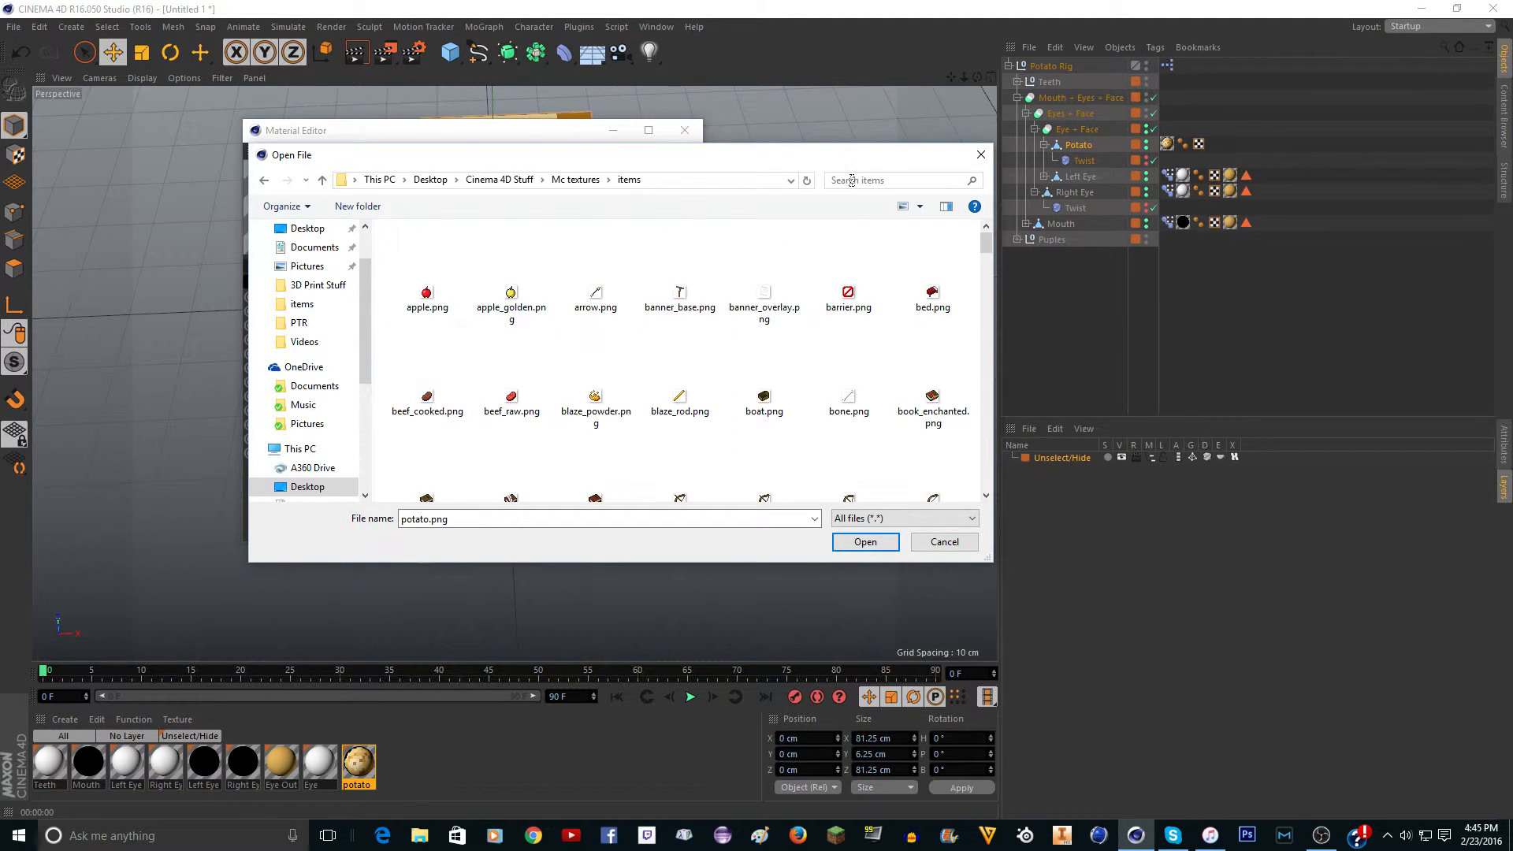
Search 'potato', load potato_poisonous.png and agree to copy it into the project
{"action": "type", "text": "potato"}
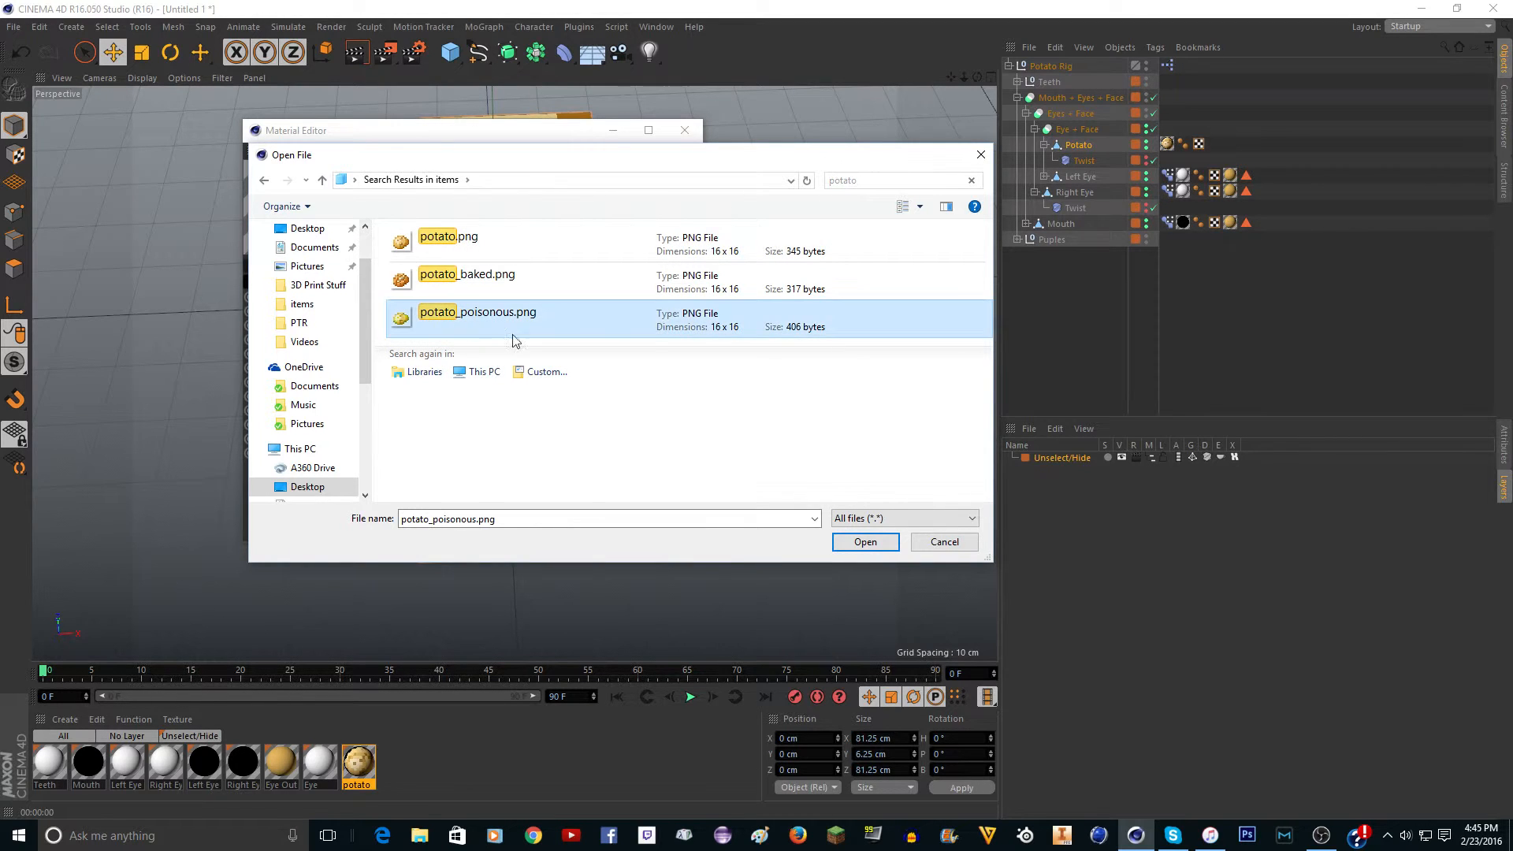
{"action": "left_click", "coordinate": [865, 541]}
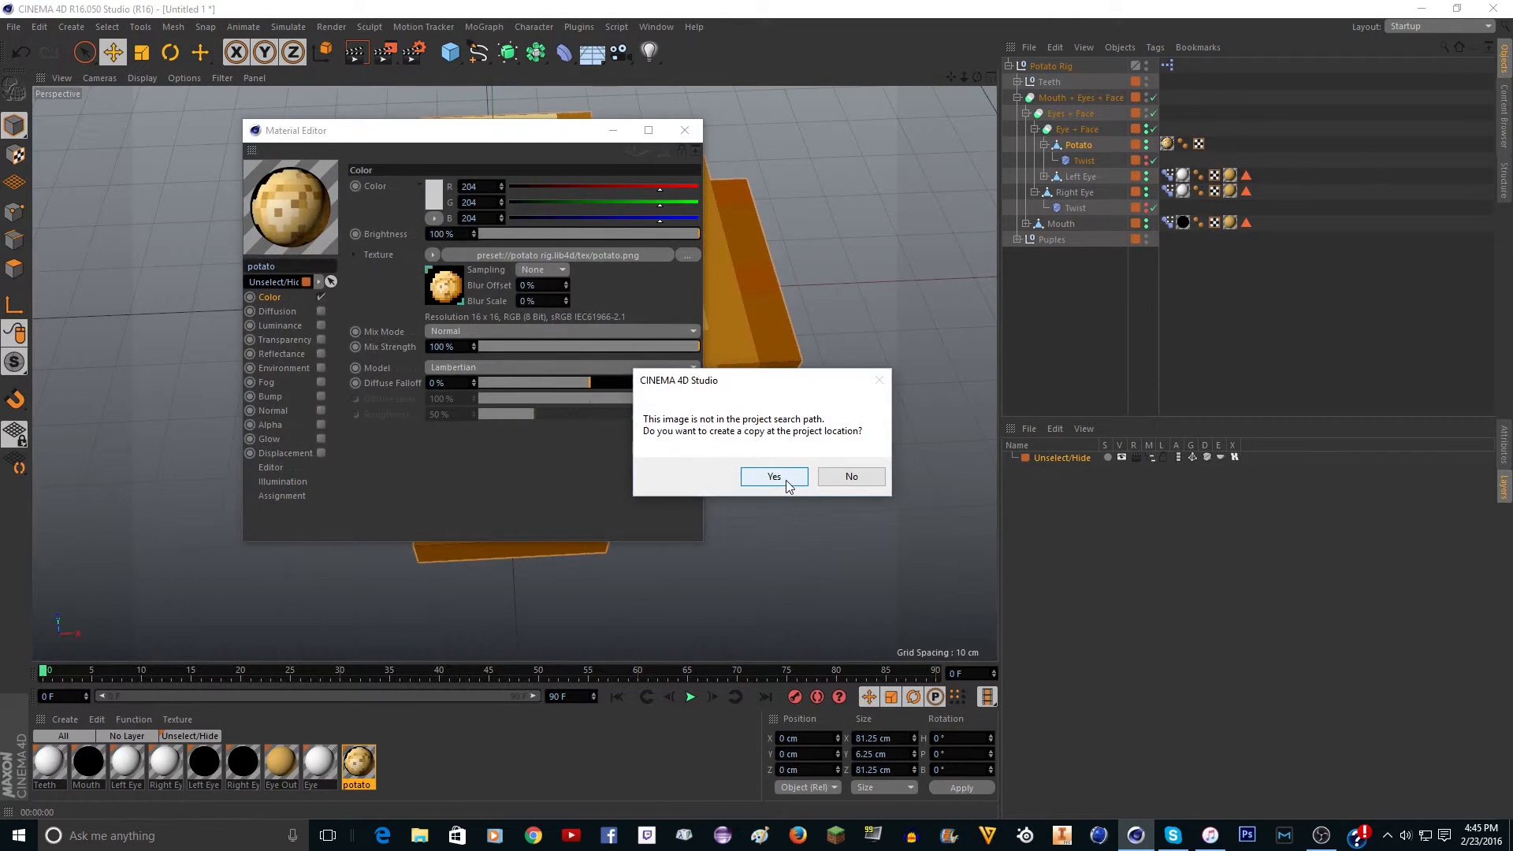
{"action": "left_click", "coordinate": [773, 476]}
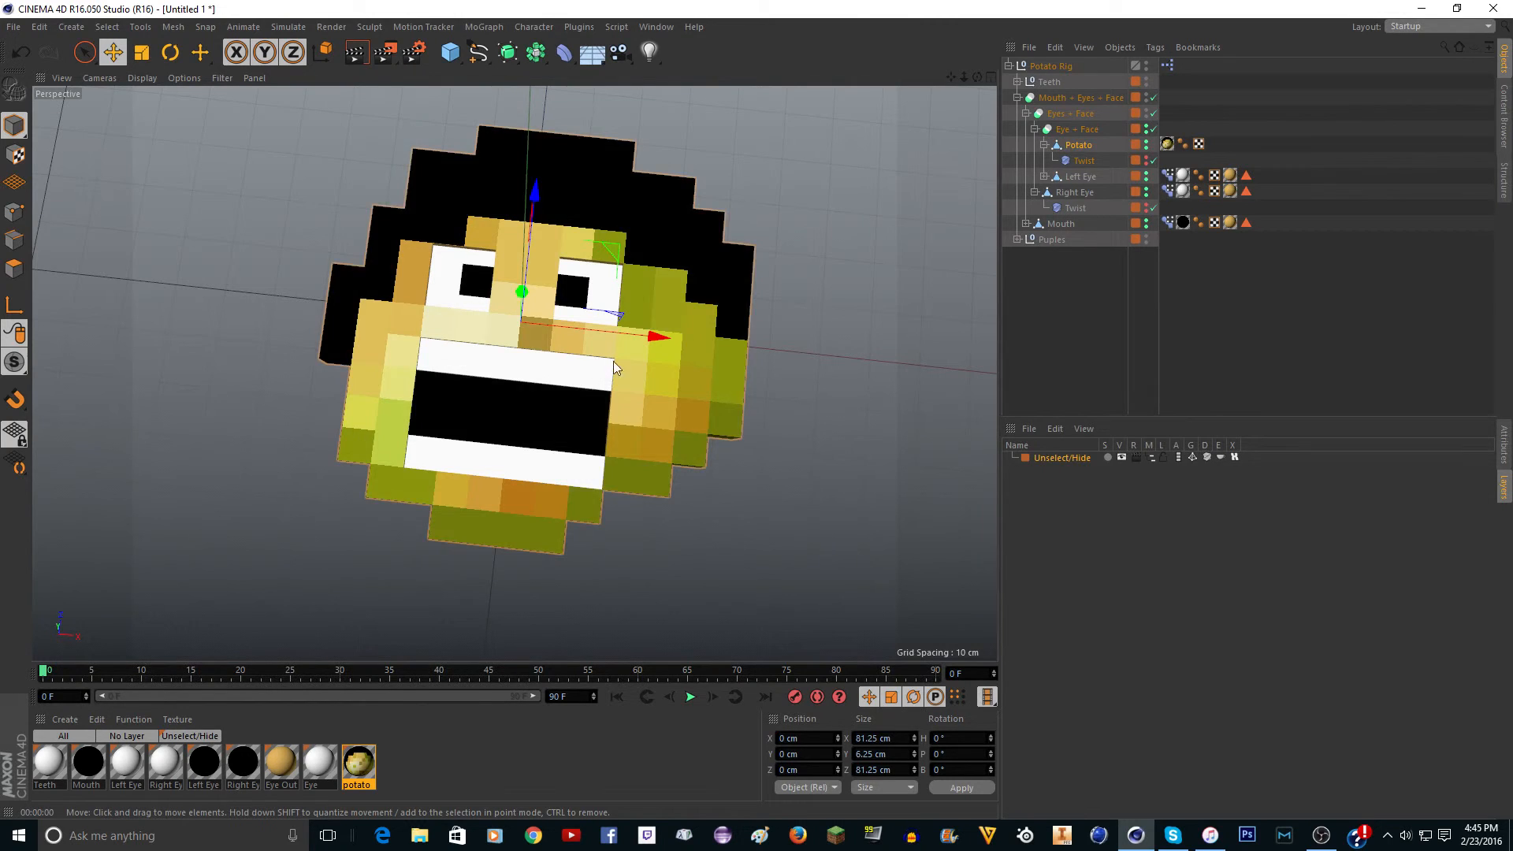
{"action": "left_click_drag", "start_coordinate": [618, 367], "coordinate": [864, 159]}
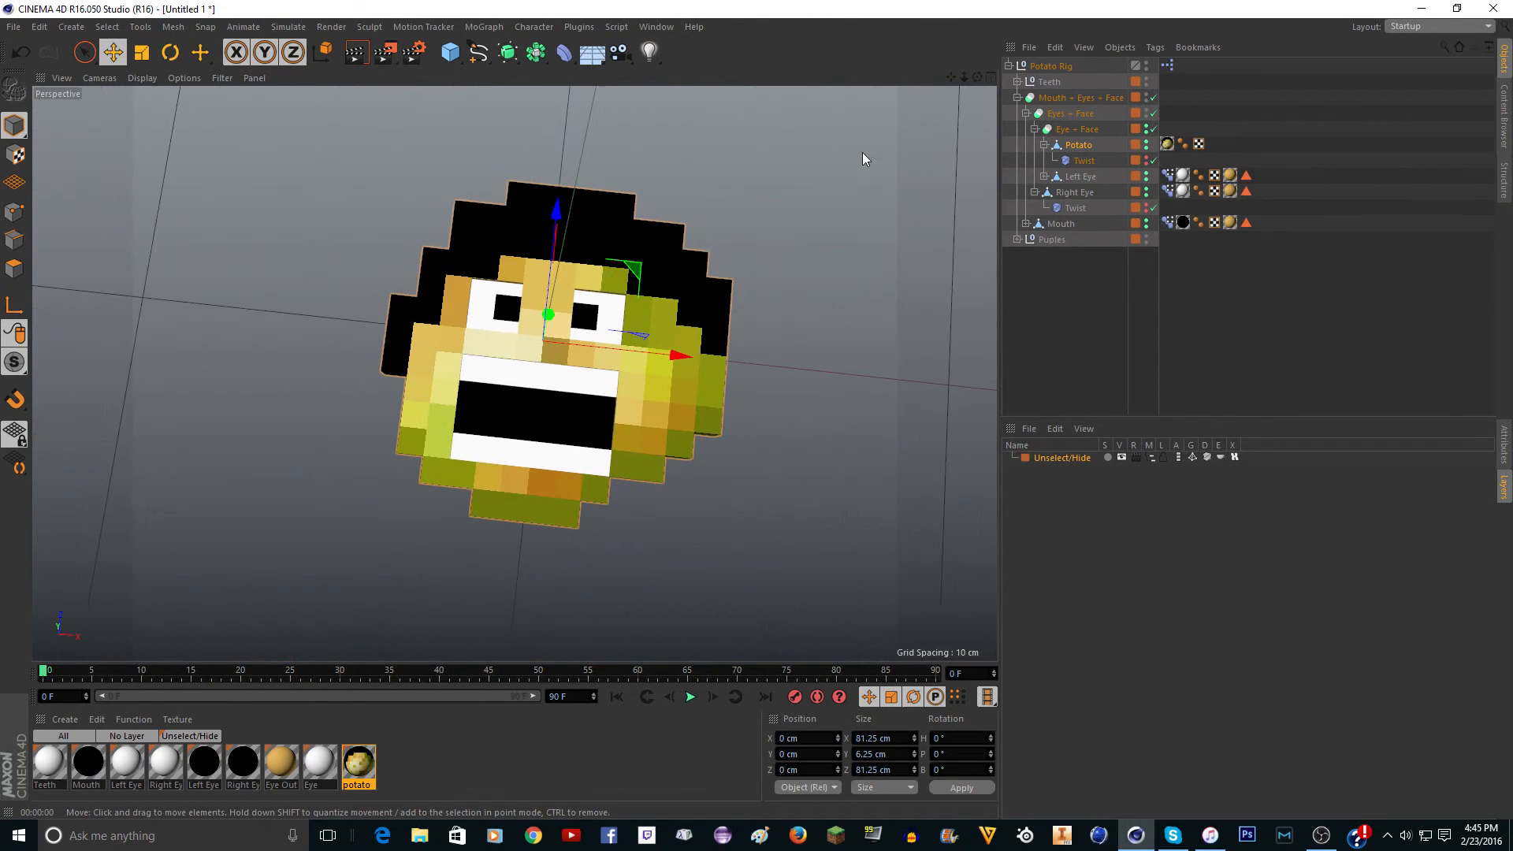